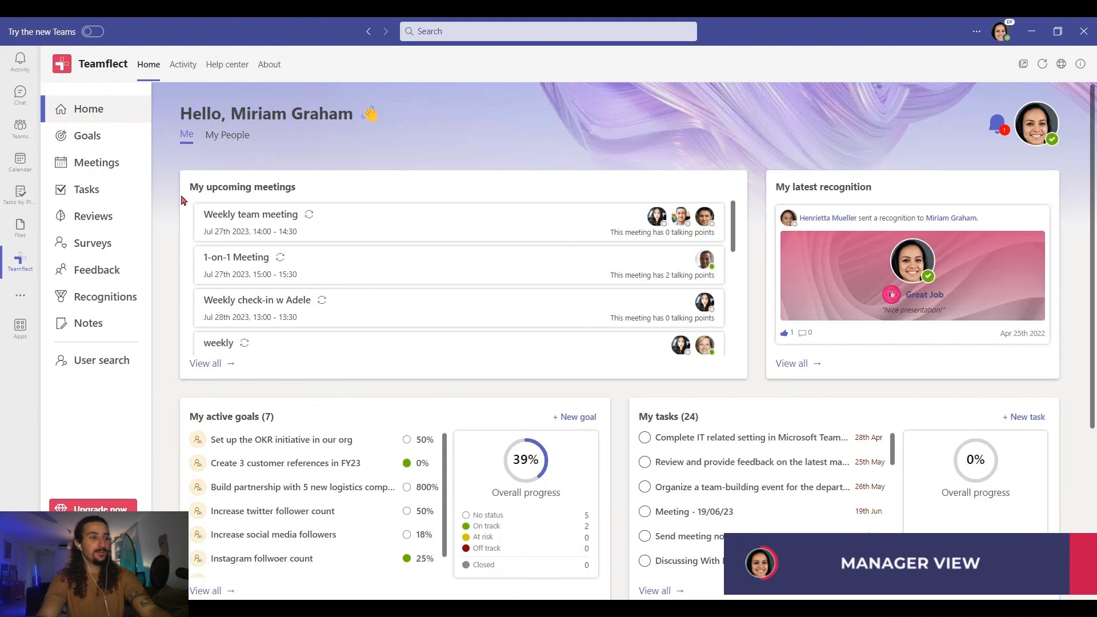
Step: Open Teamflect's Surveys section showing the seven completed surveys
left_click(91, 242)
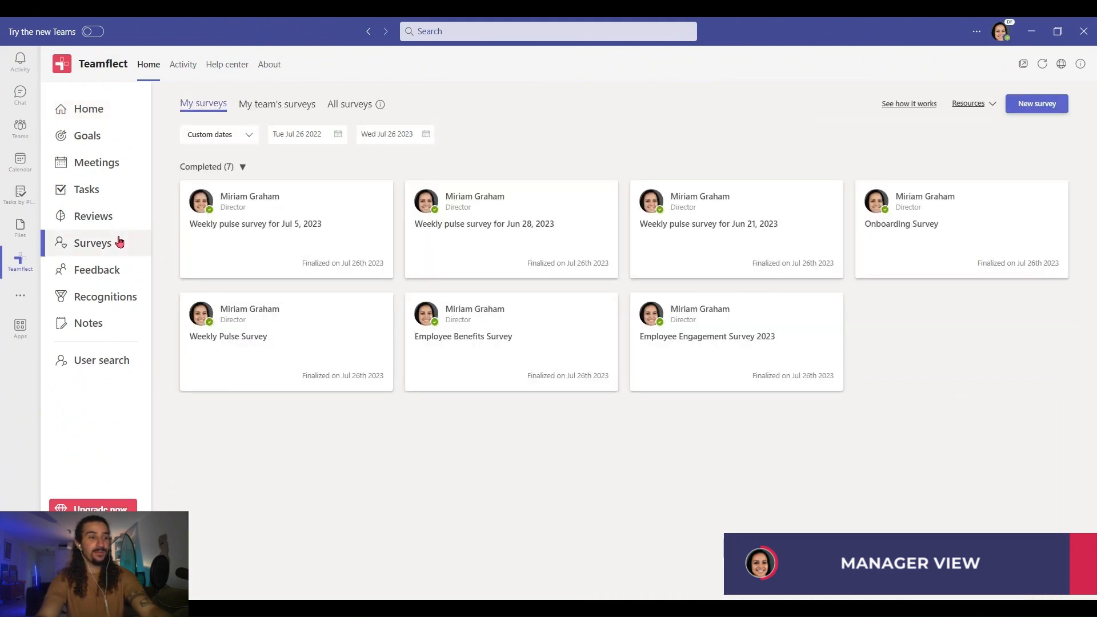
mouse_move(254, 168)
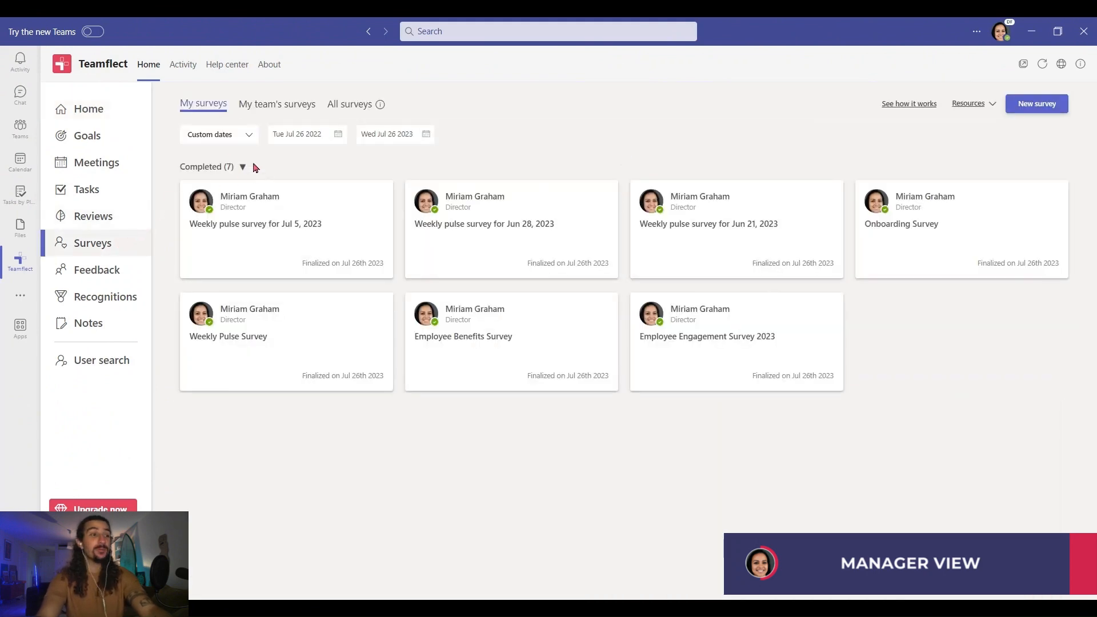
mouse_move(347, 114)
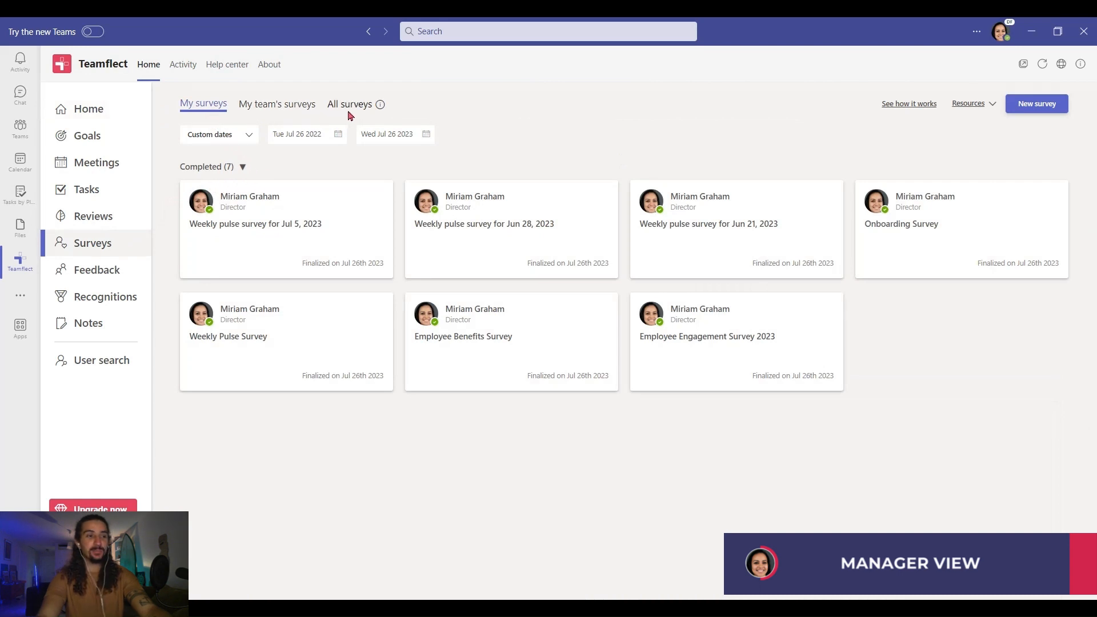
mouse_move(457, 116)
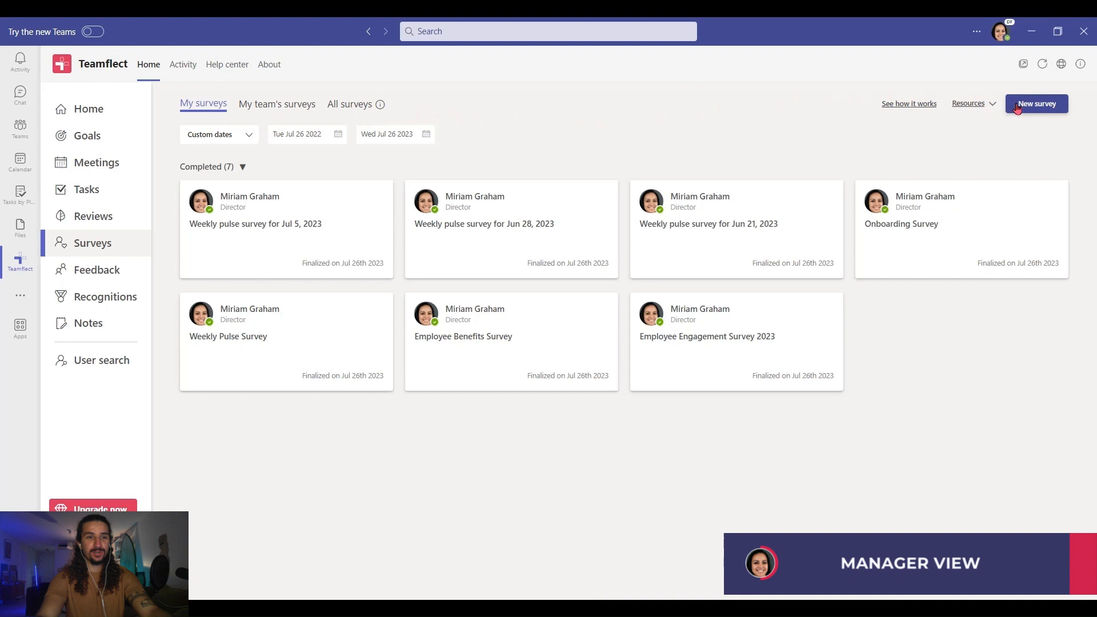
Step: Create a team survey 'Weekly Pulse Survey for Jul 26, 2023' from the Weekly Pulse Survey template
left_click(1035, 104)
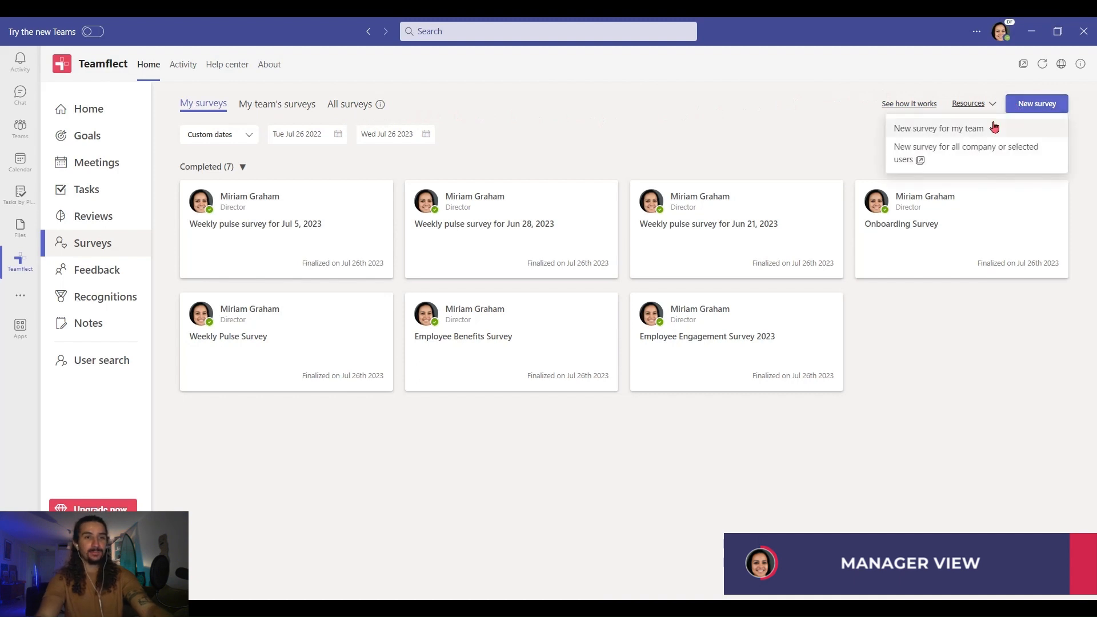
left_click(939, 128)
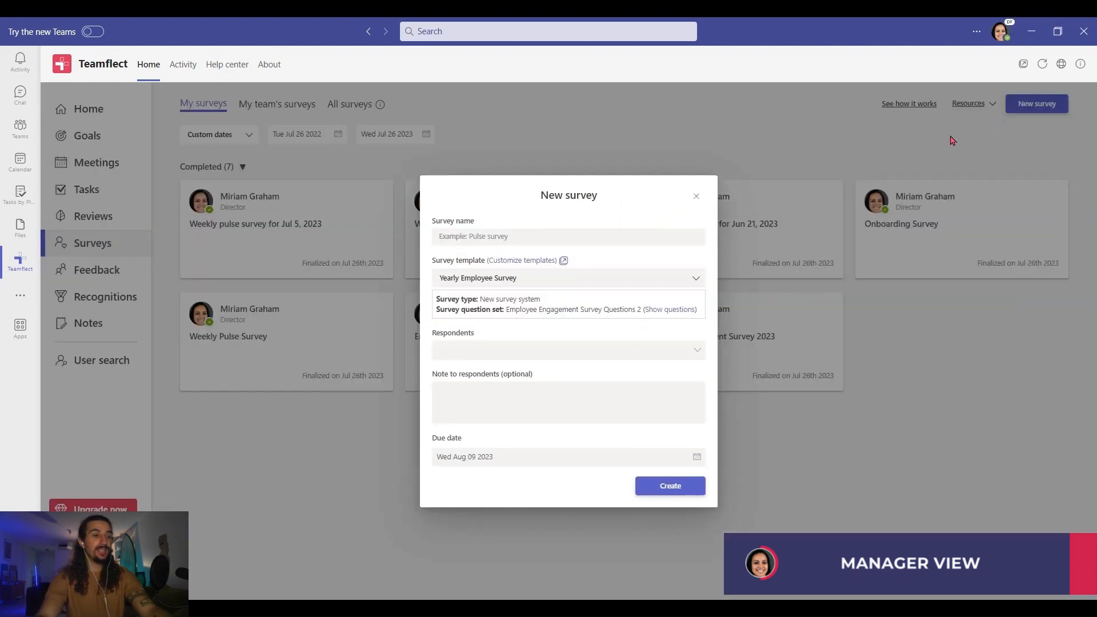
type("Weekly Pulse Survey for Jul 26, 2023")
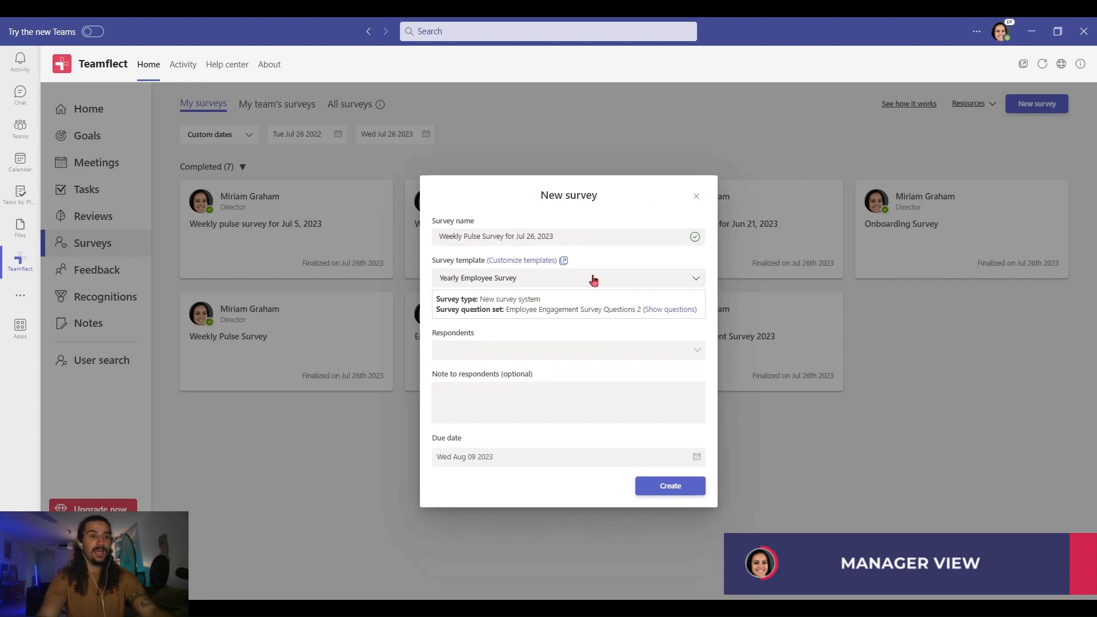
left_click(568, 277)
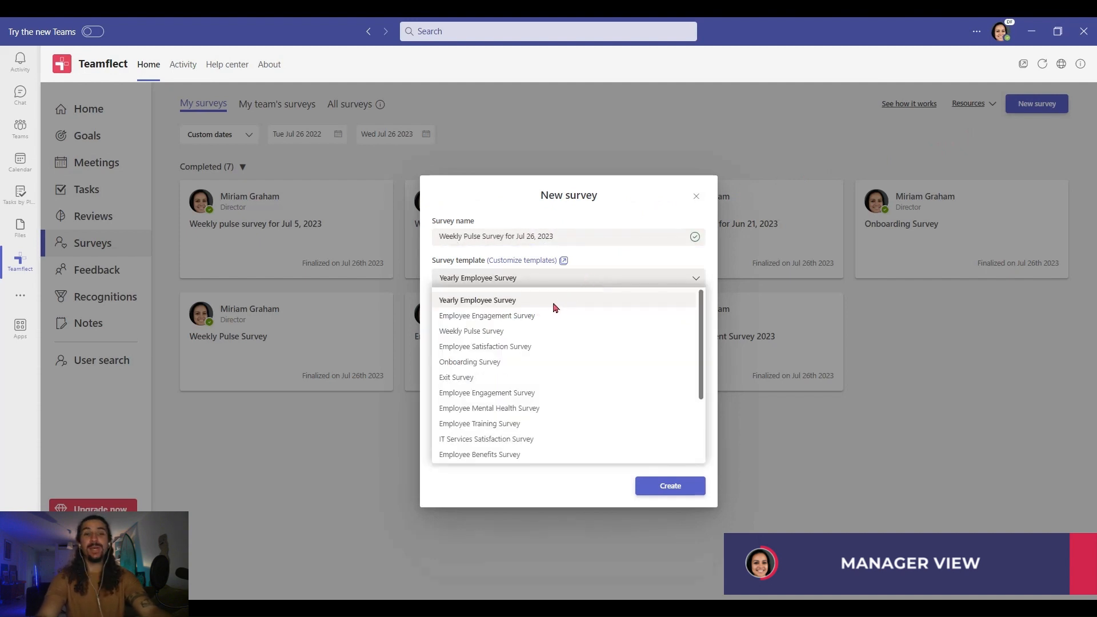
left_click(471, 331)
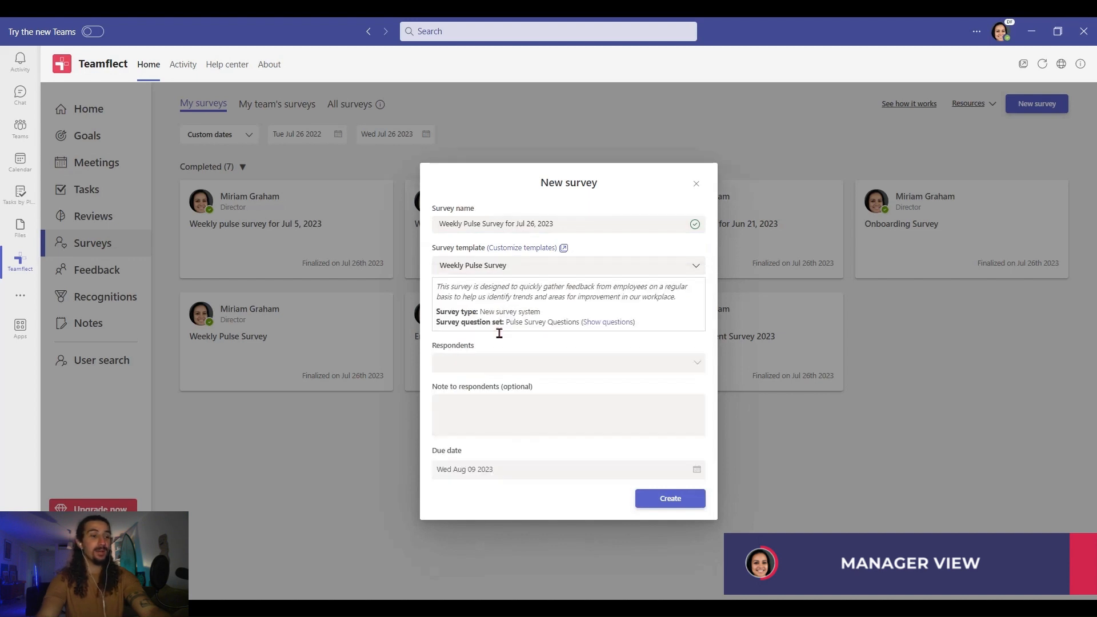
mouse_move(521, 247)
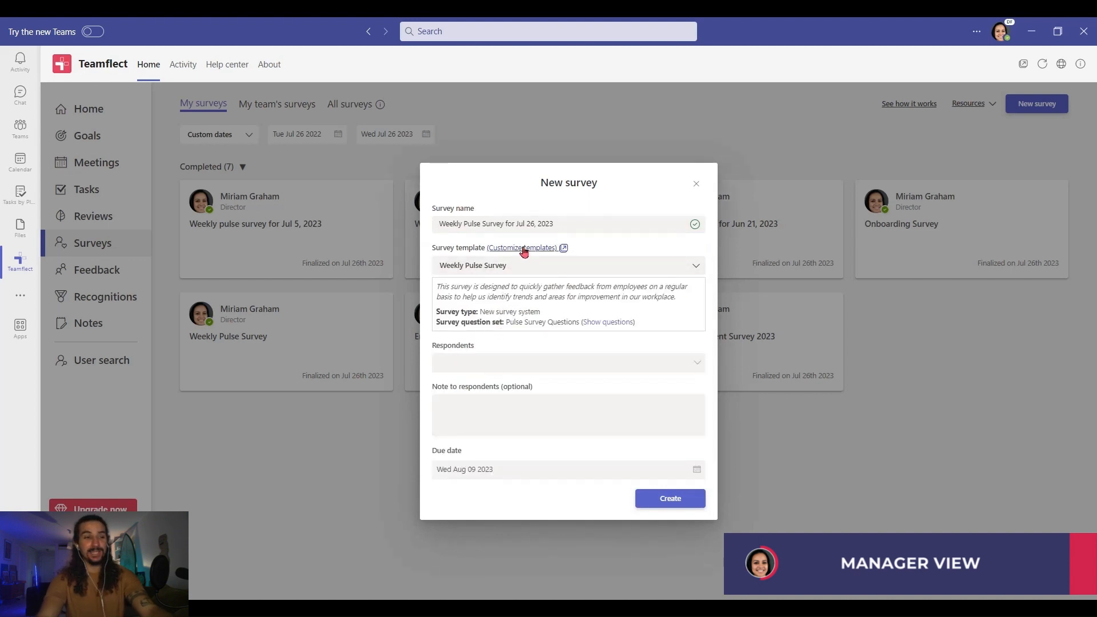
mouse_move(537, 287)
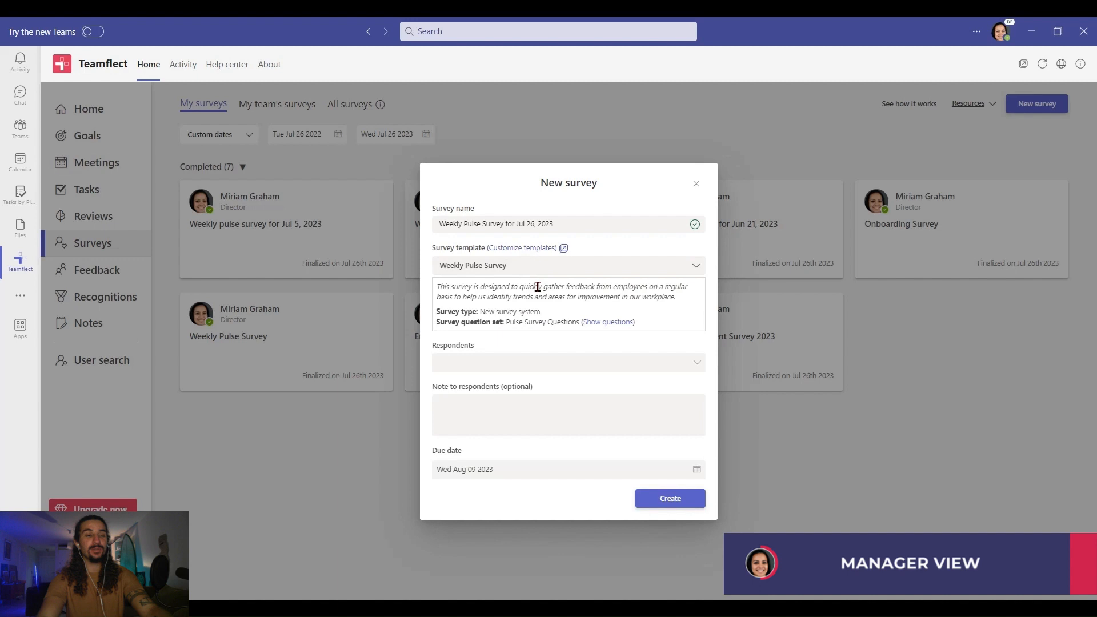
Step: Preview questions, add two team members as respondents, set due Aug 01 2023, and create
left_click(607, 321)
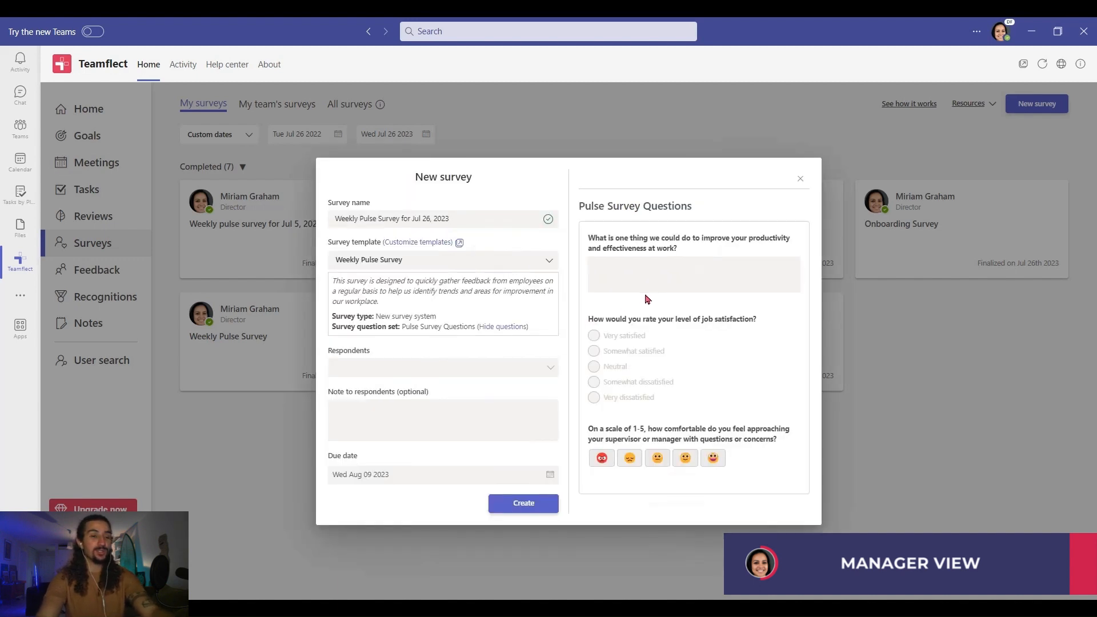
left_click(442, 367)
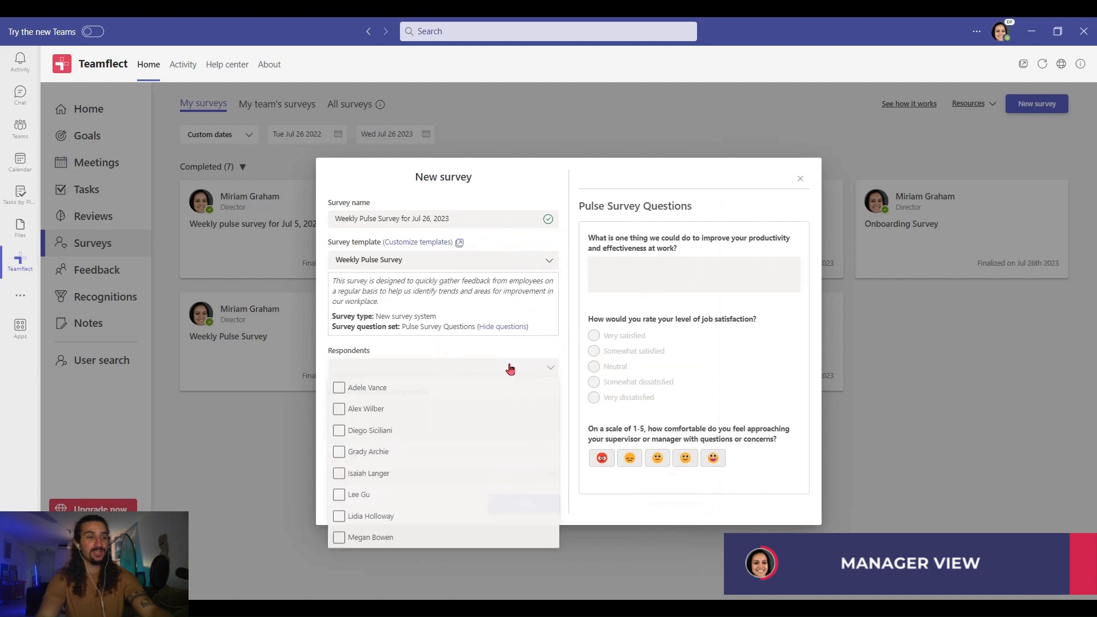
left_click(339, 387)
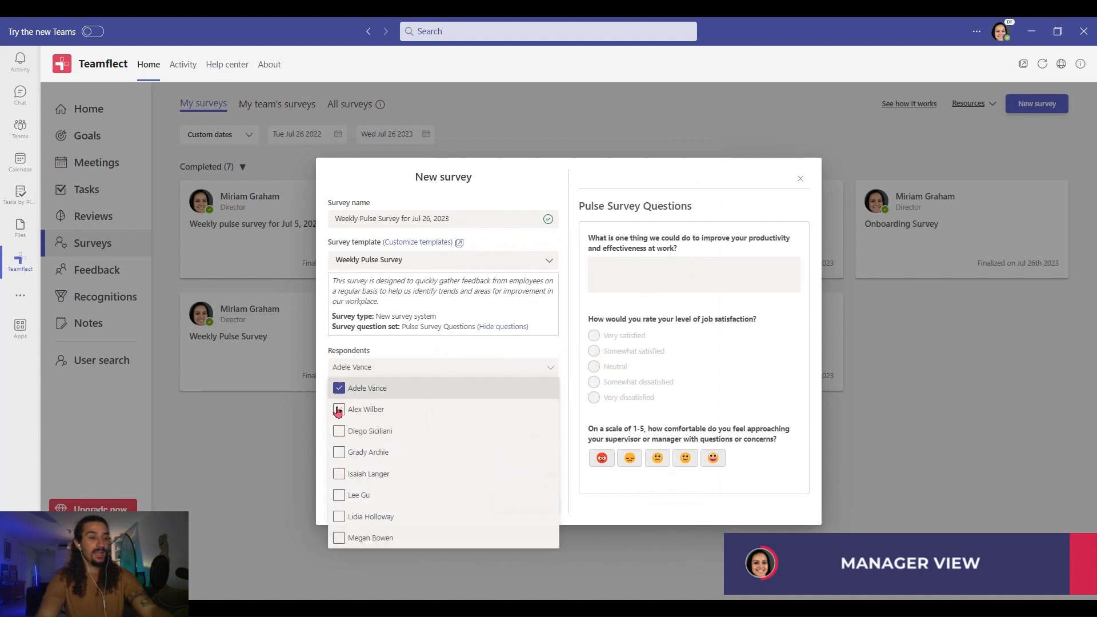
left_click(339, 409)
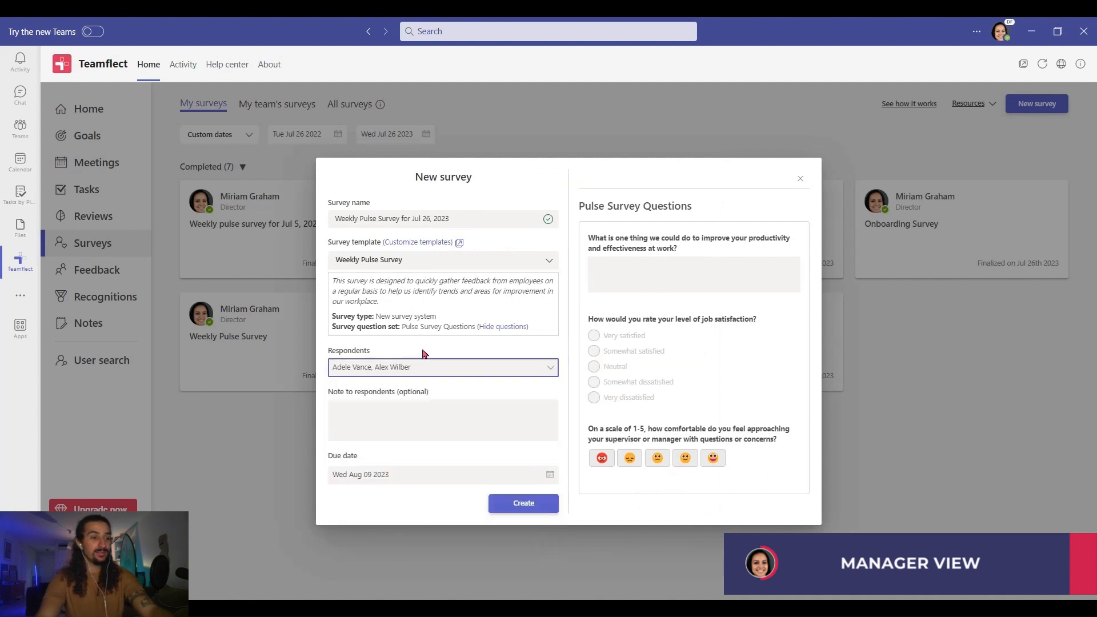
mouse_move(422, 480)
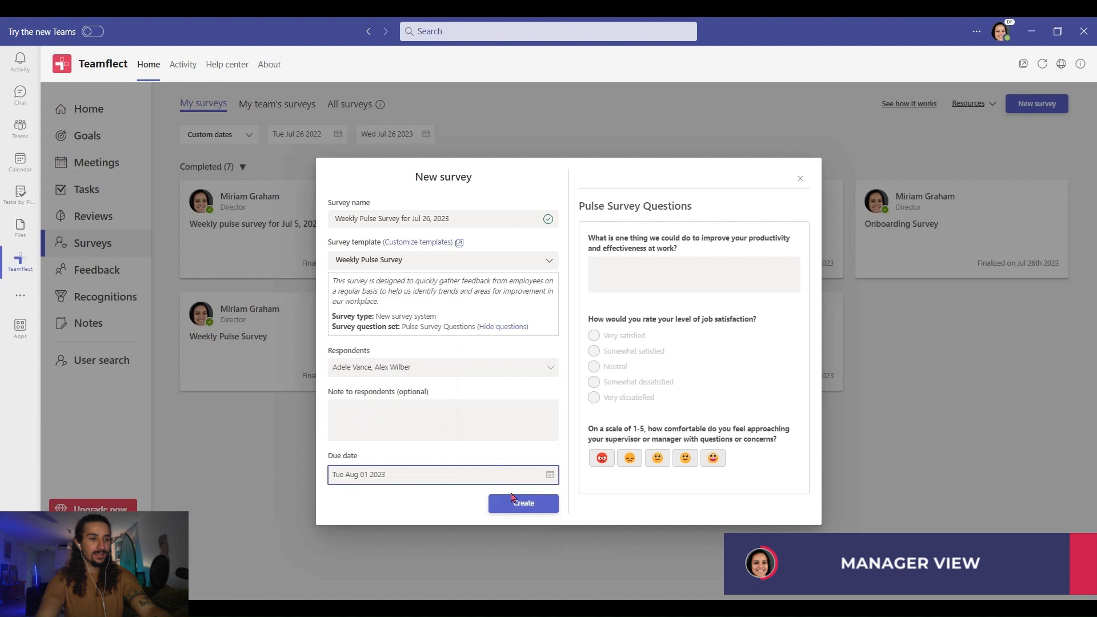
left_click(523, 503)
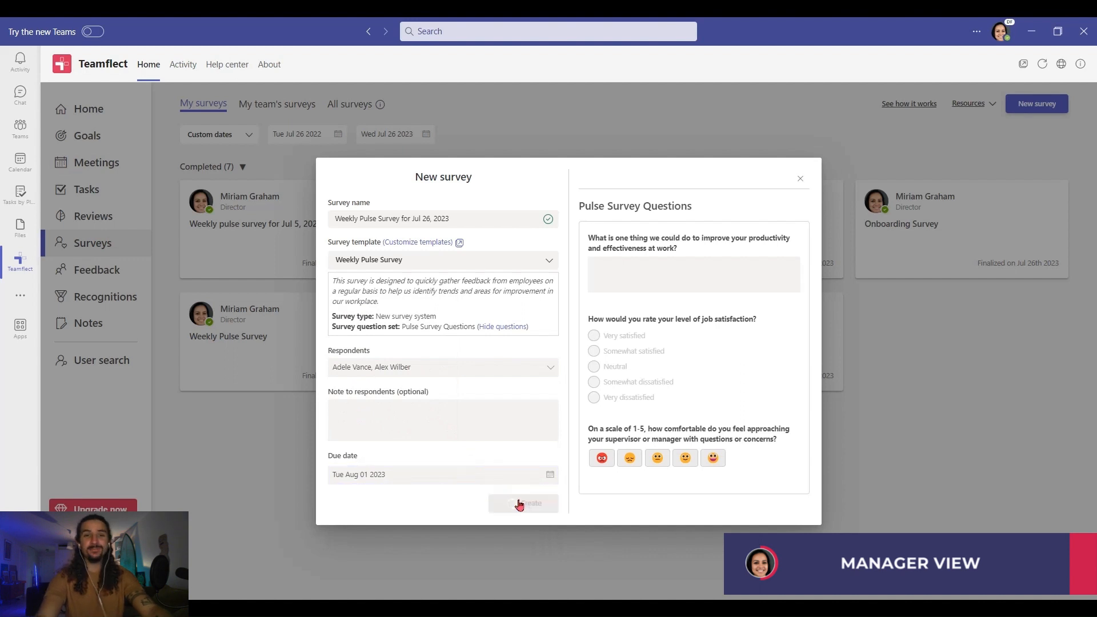
left_click(522, 503)
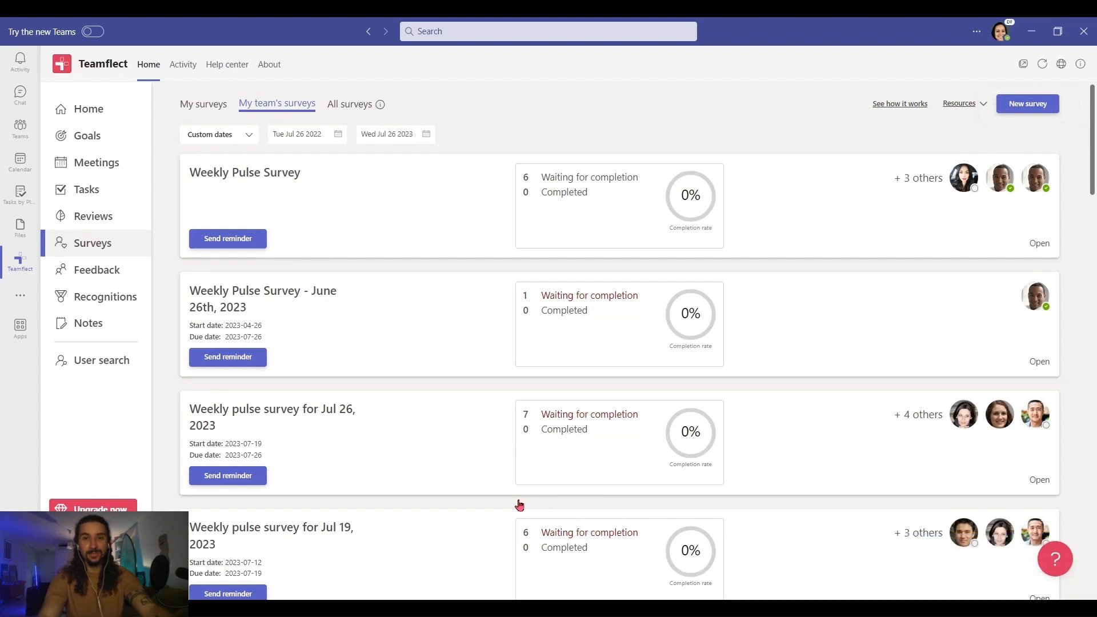
left_click(88, 108)
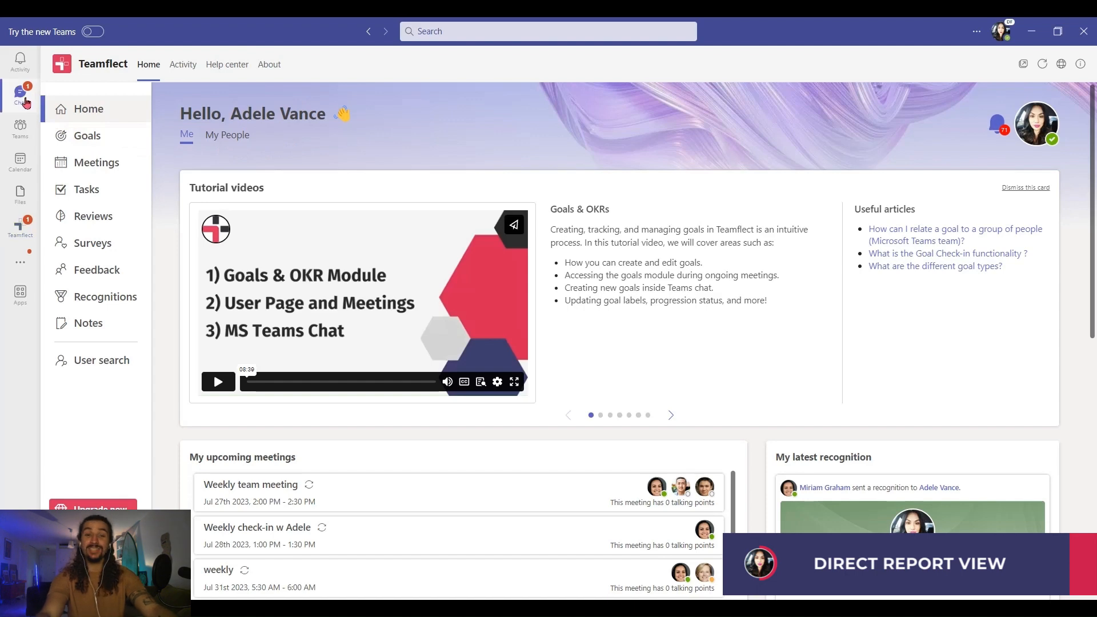
Step: Open the Teamflect chat holding the Jul 26 pulse survey card
left_click(21, 96)
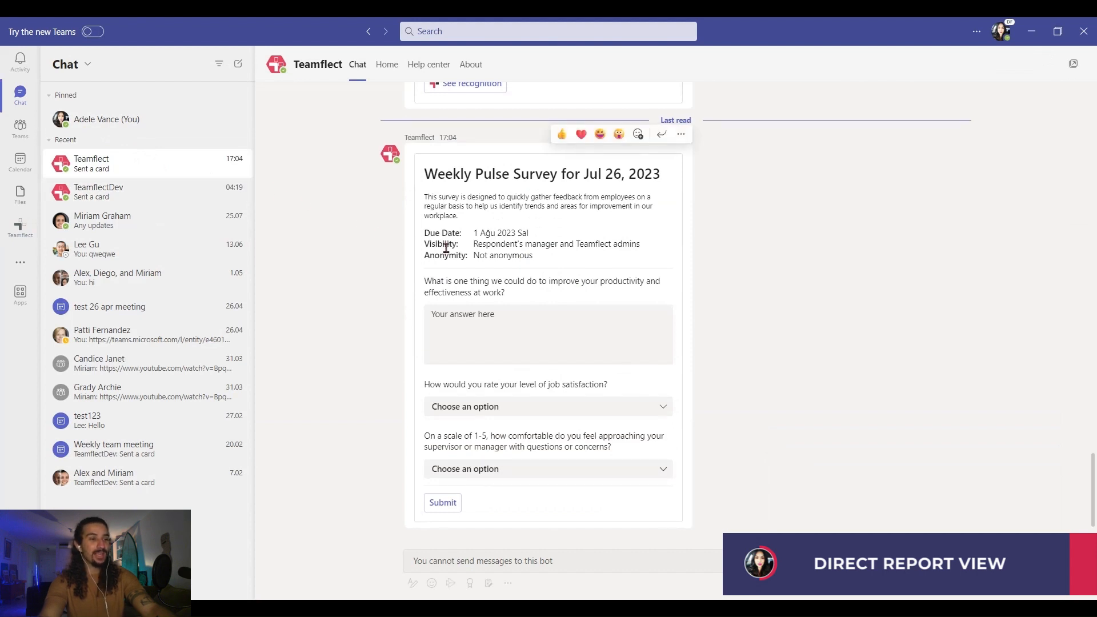
mouse_move(542, 281)
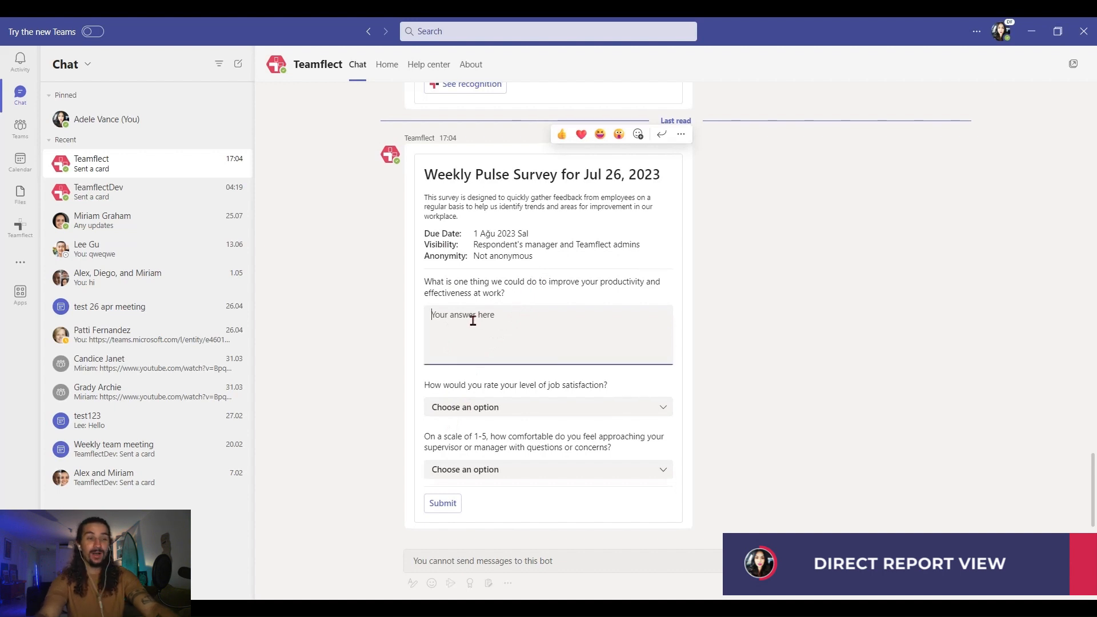
Step: Submit answers: collaborative-environment suggestion, Very satisfied, and comfort rating 4
type("Encouraging a collaborative and supportive work environment to foster productivity and effectiveness.")
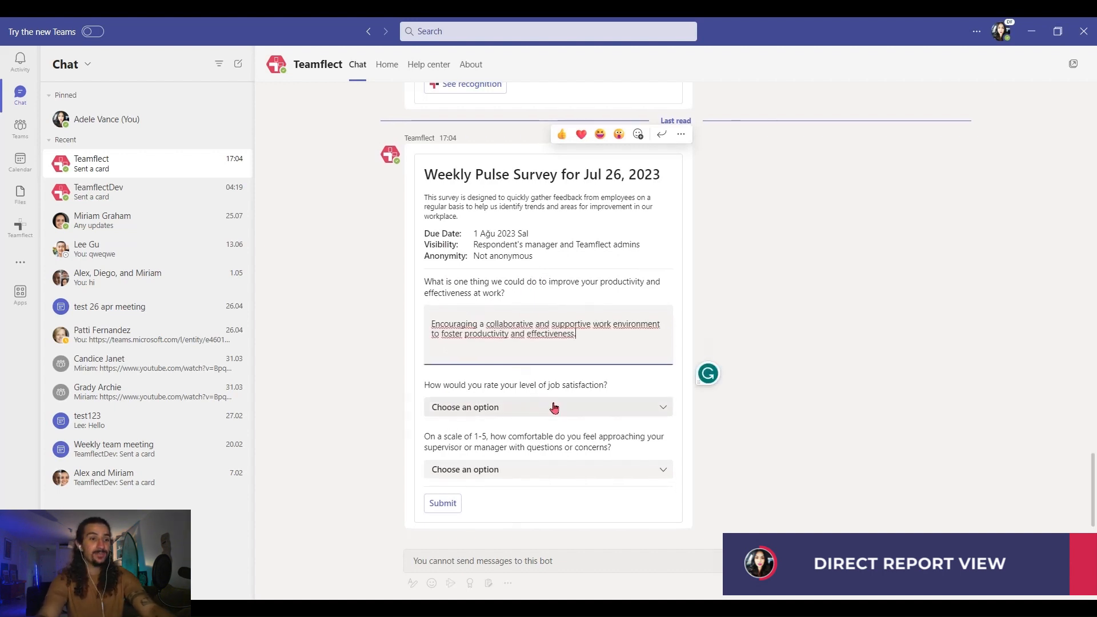
left_click(547, 407)
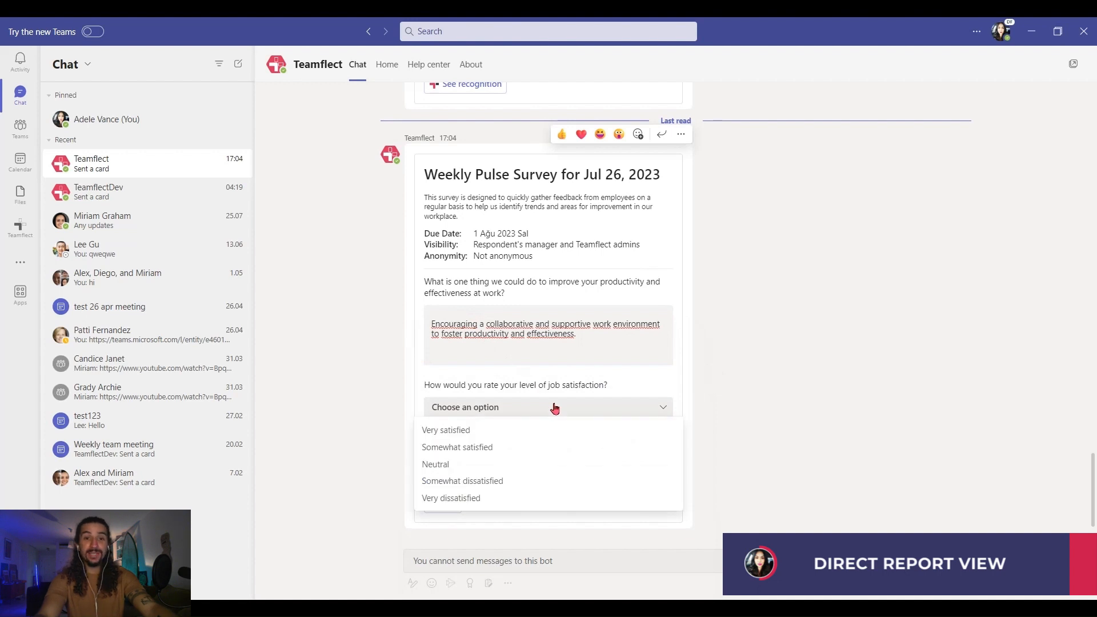
left_click(446, 429)
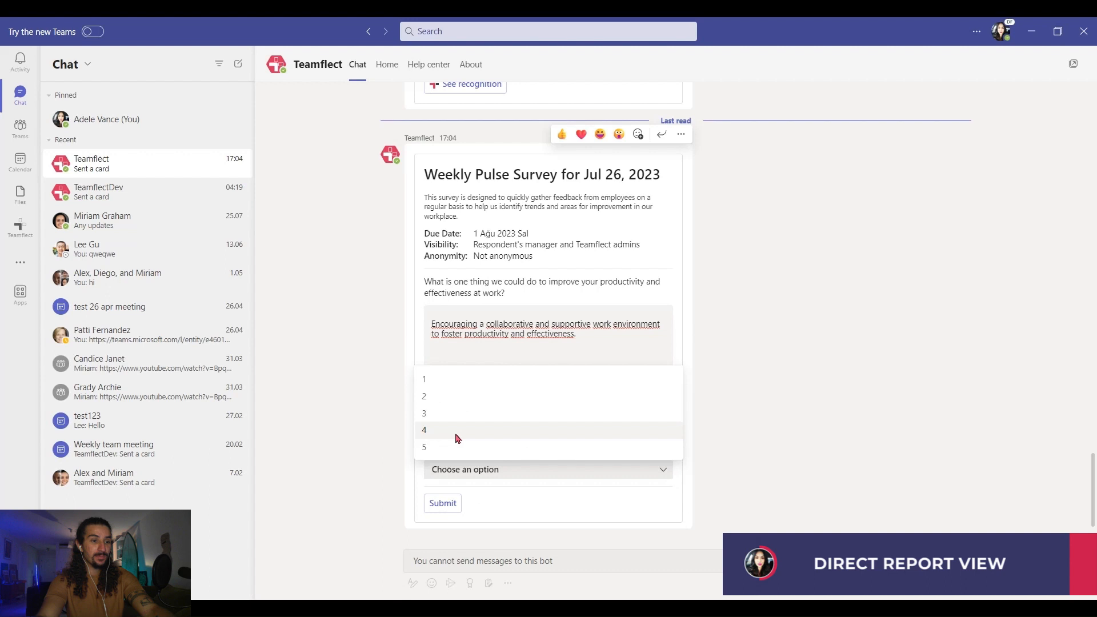
left_click(423, 429)
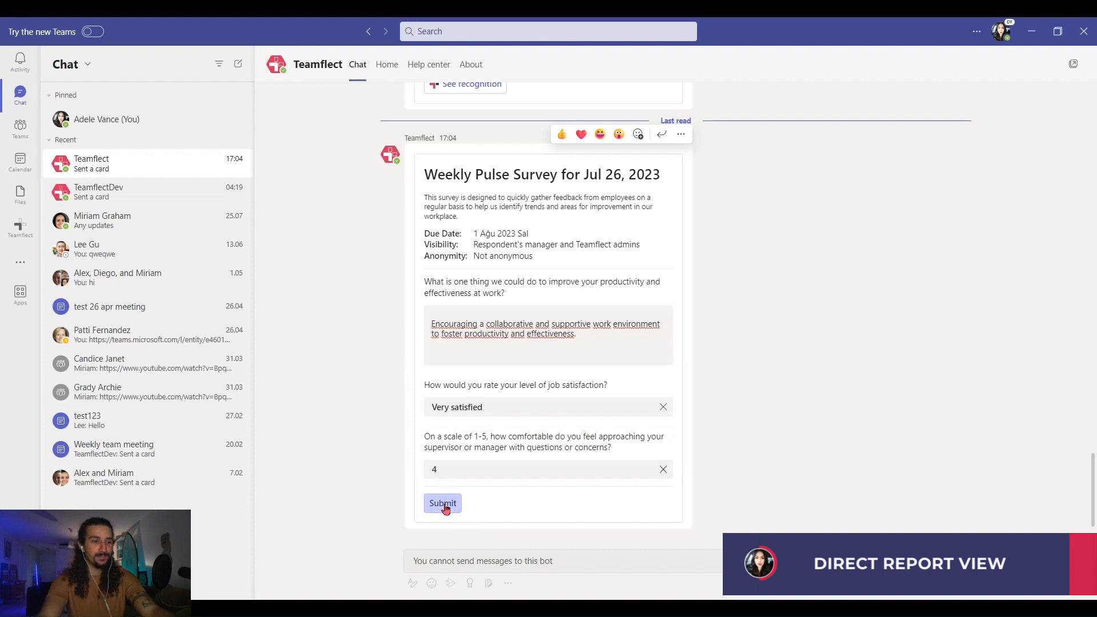
left_click(442, 503)
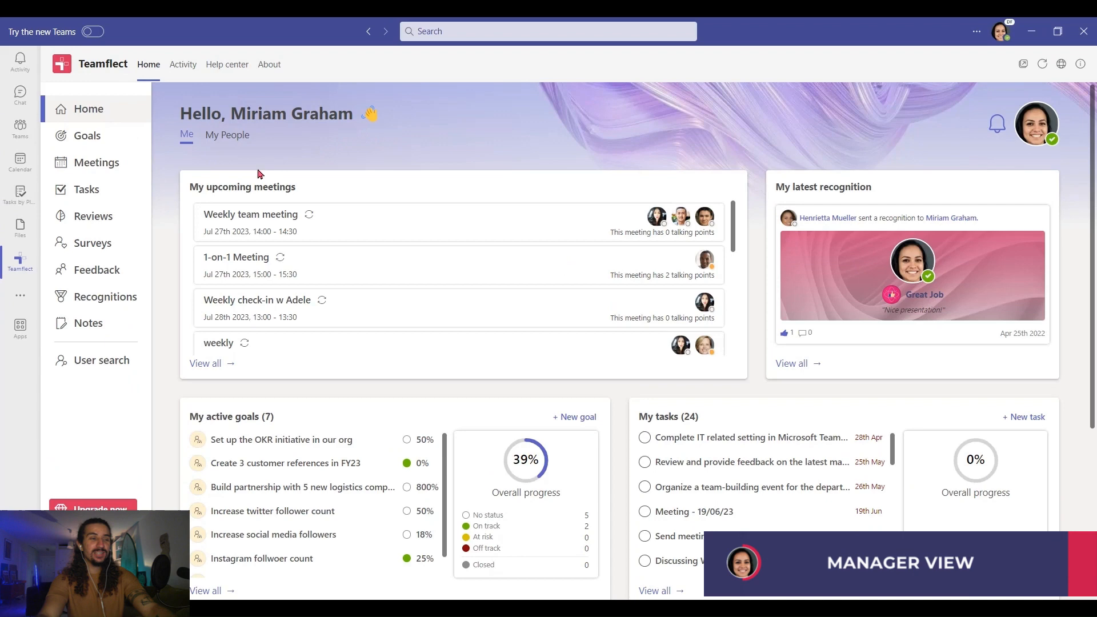
Step: View the Jul 26 pulse survey results under My team's surveys: 1 of 2 completed
left_click(89, 242)
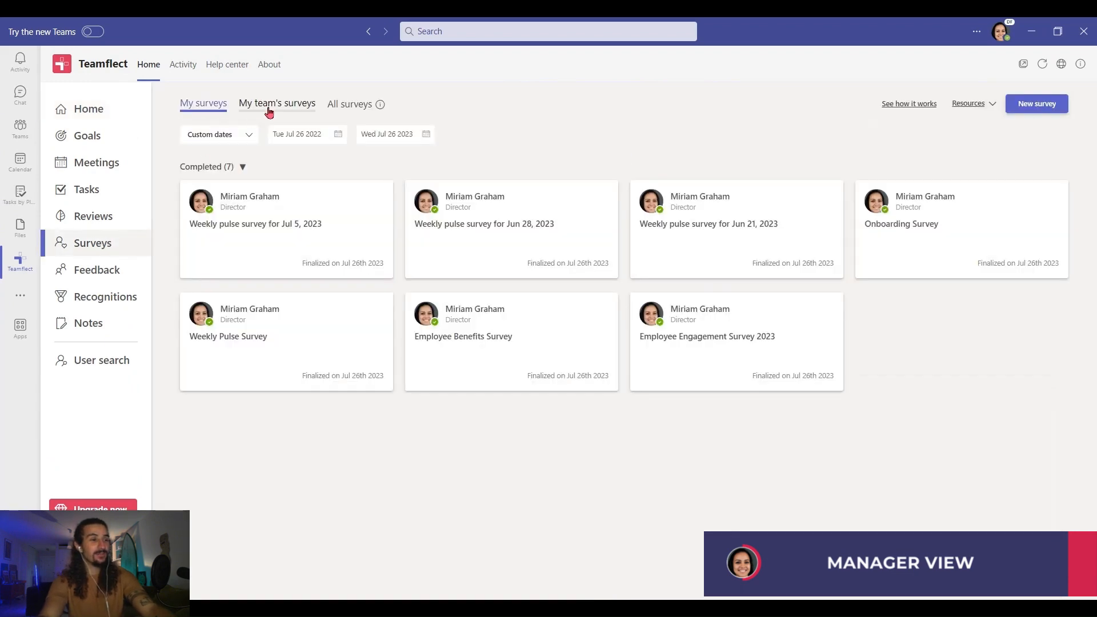
left_click(276, 103)
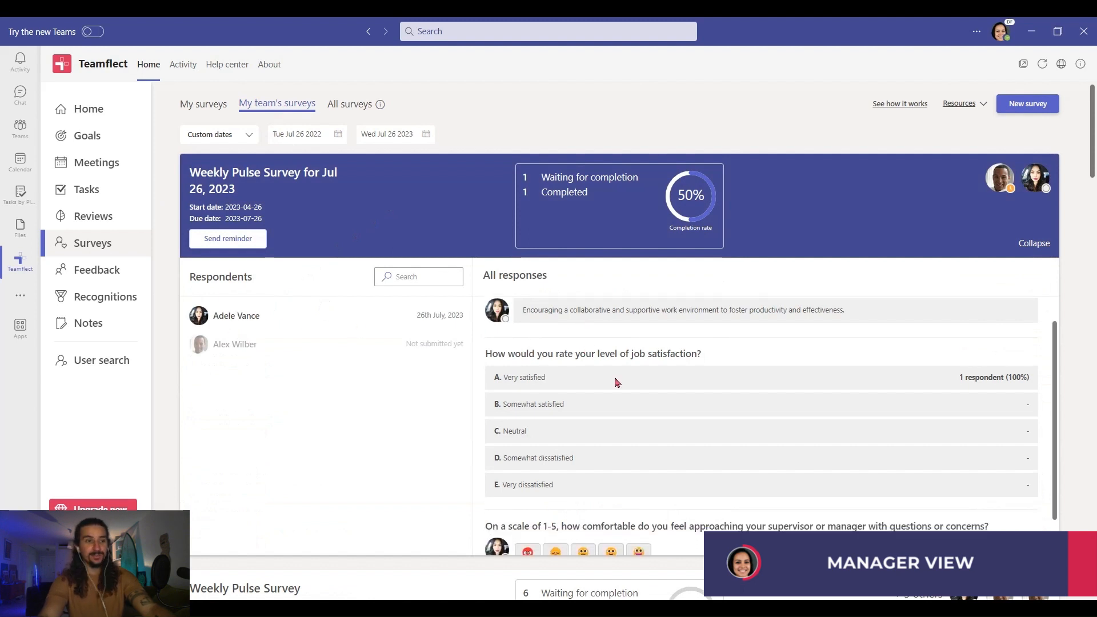
scroll("up", 3)
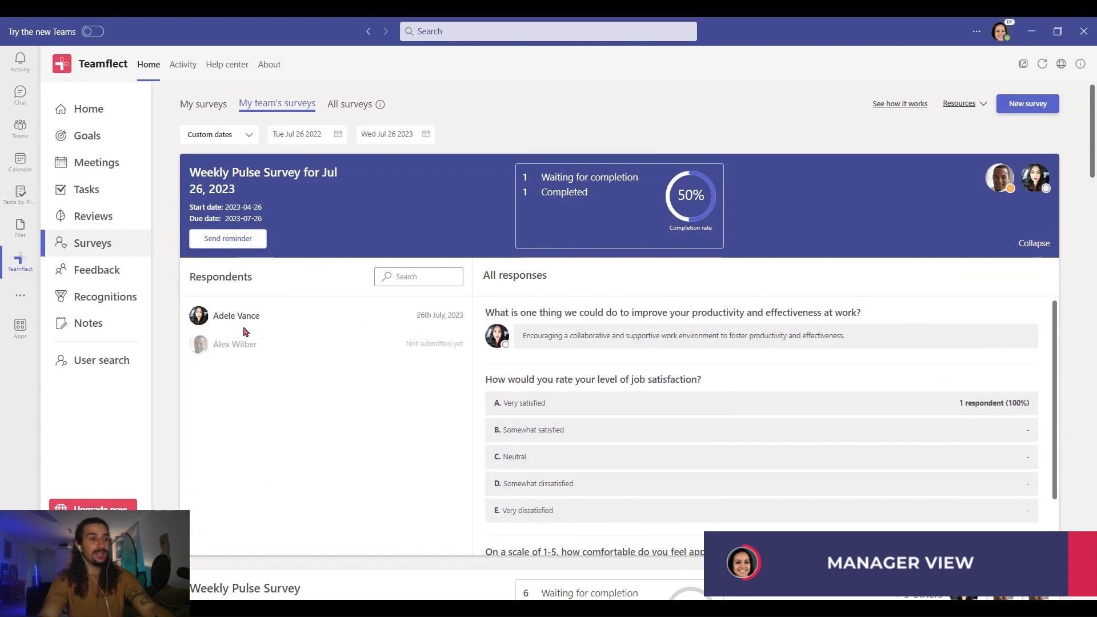
Step: Send a reminder to the pending respondent of the Jul 26 pulse survey
left_click(228, 237)
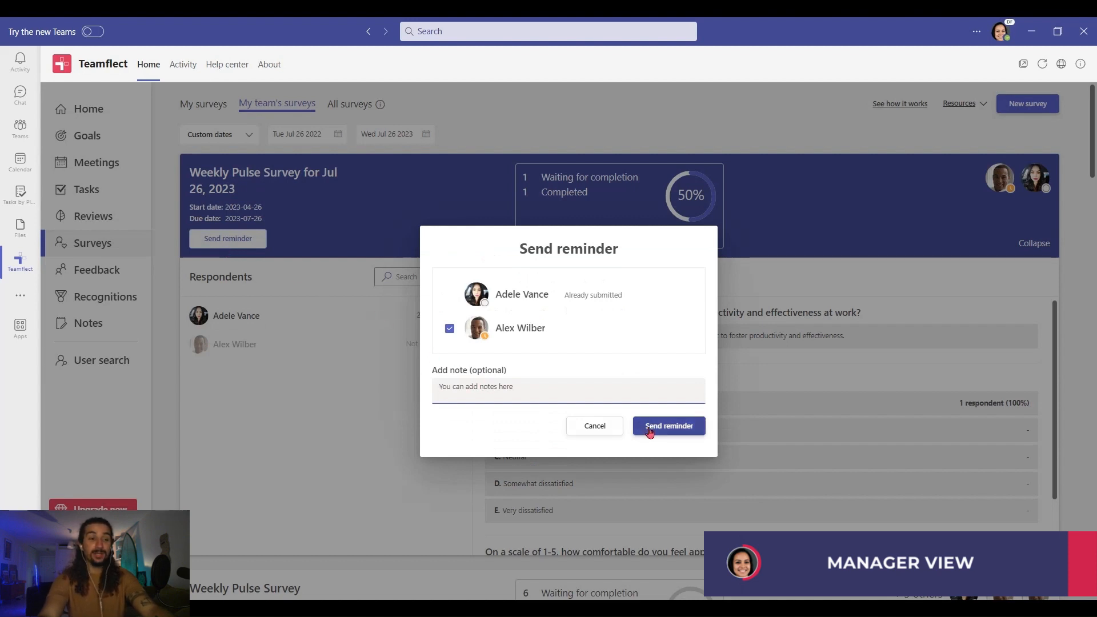
left_click(667, 425)
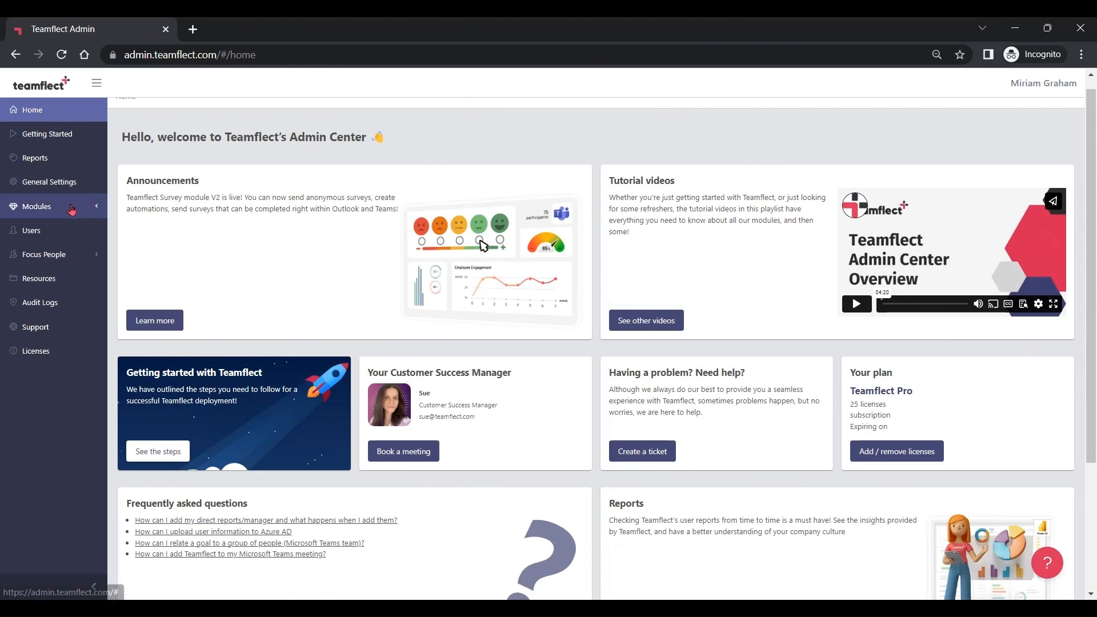
Step: Open the Surveys module settings from the Modules list in Admin Center
left_click(34, 207)
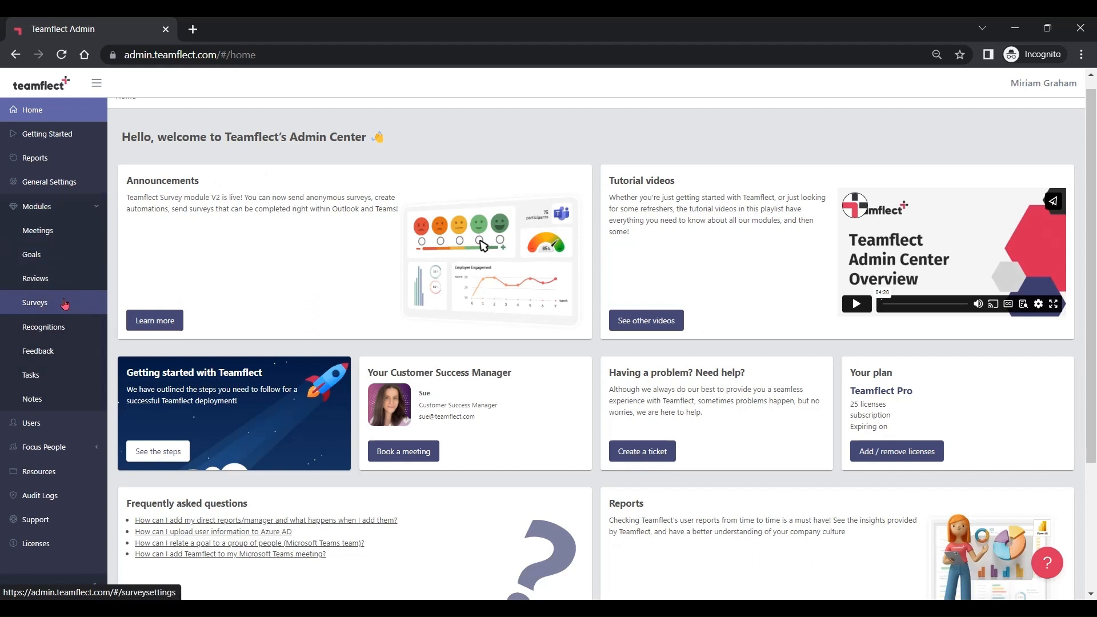
left_click(35, 302)
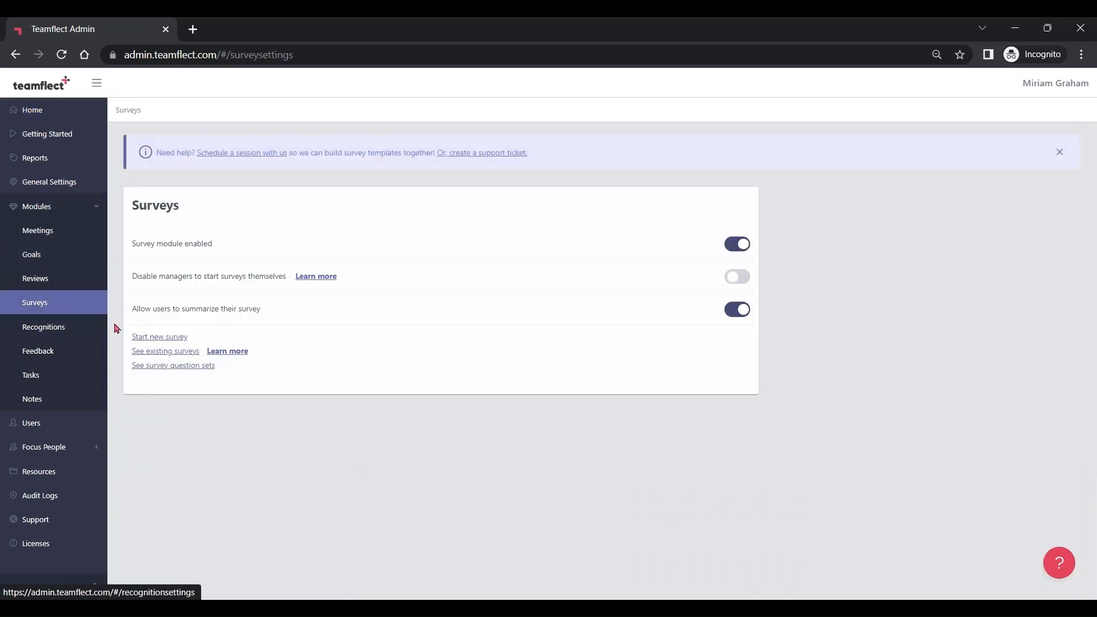
Step: Browse the survey templates table, including Yearly Employee Survey and Weekly Pulse Survey
left_click(165, 350)
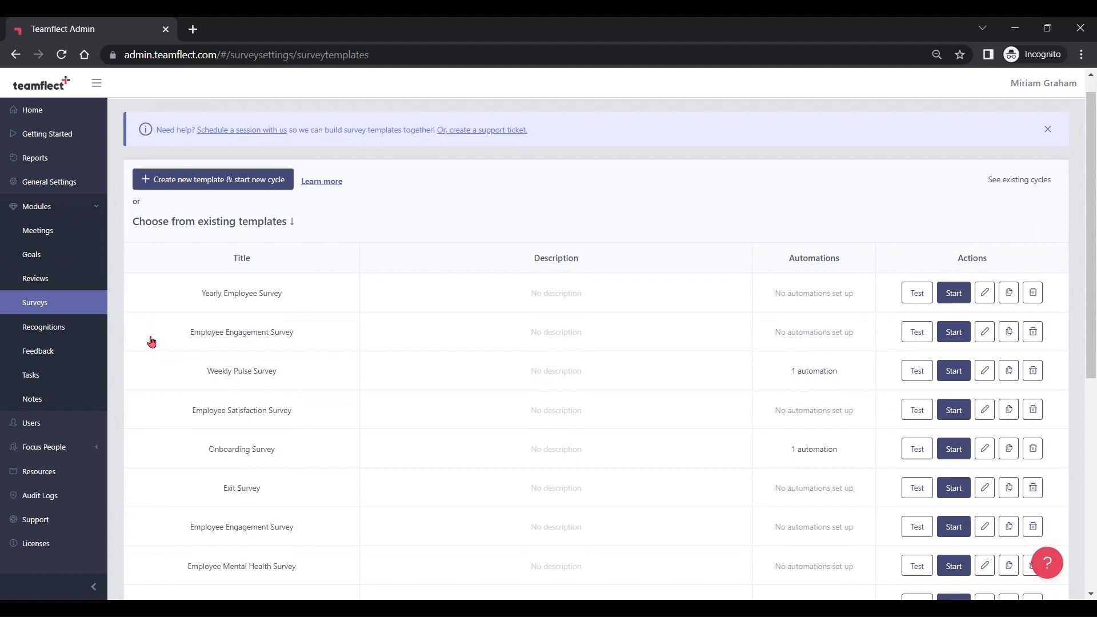
scroll("down", 3)
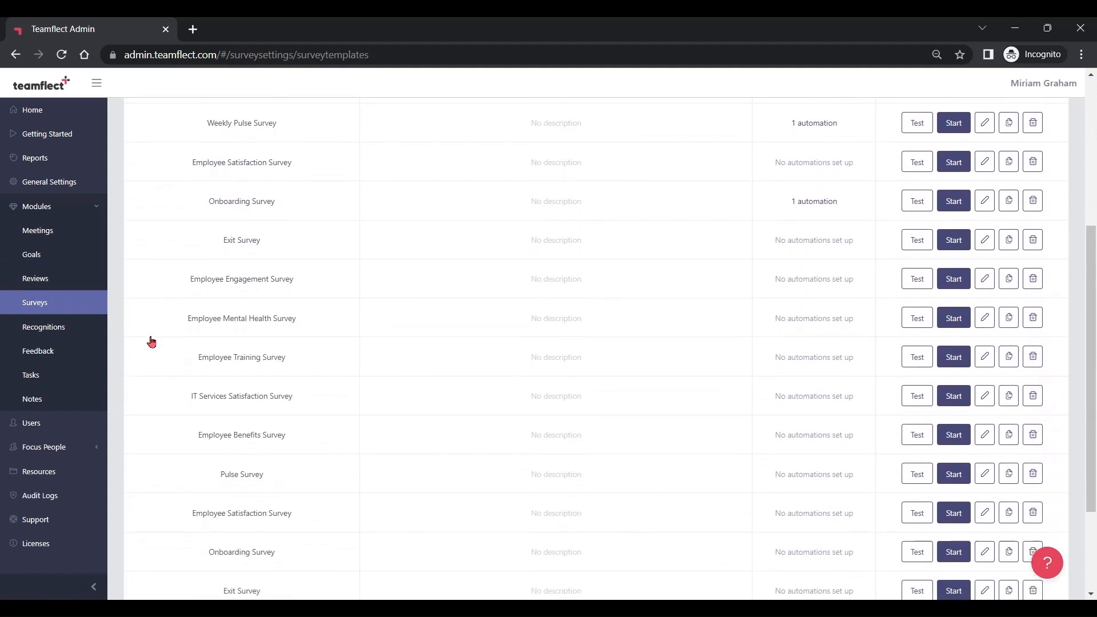
scroll("up", 3)
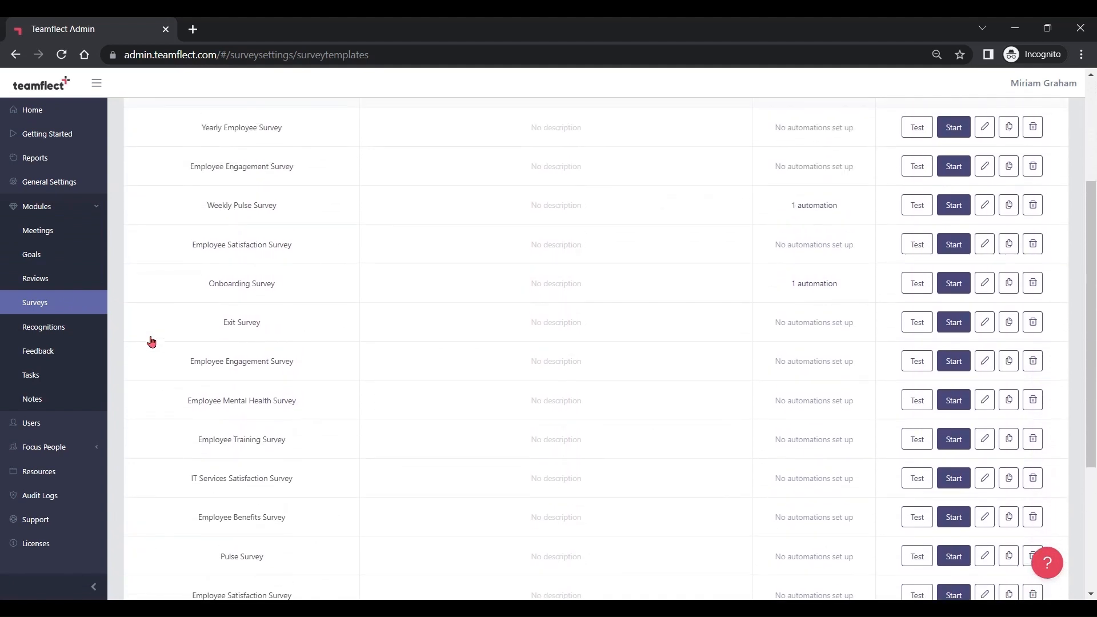
scroll("up", 3)
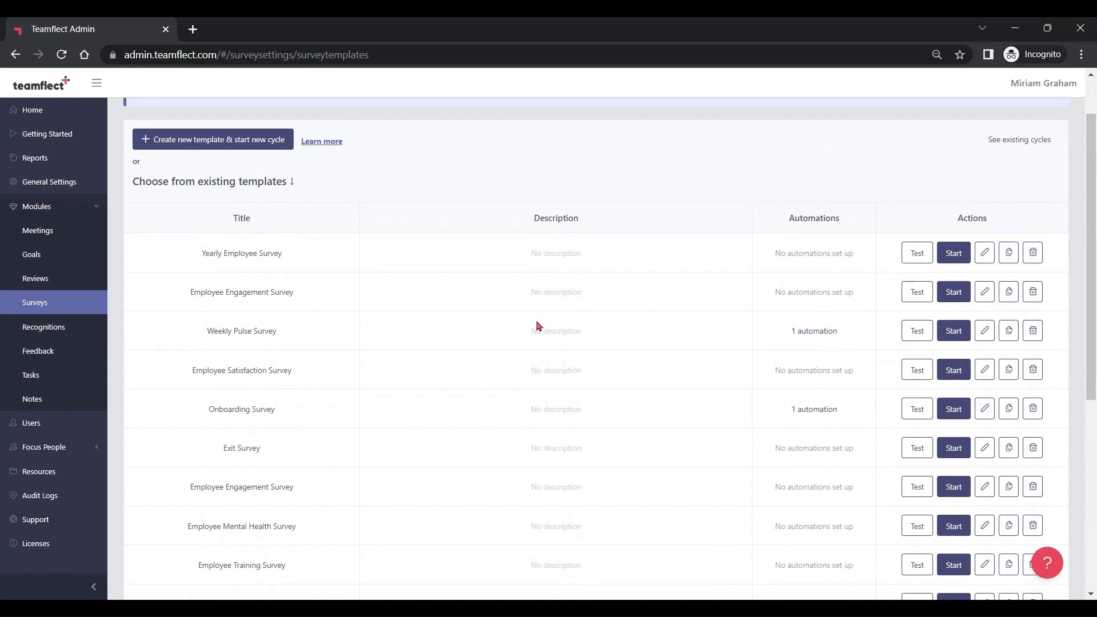
mouse_move(916, 260)
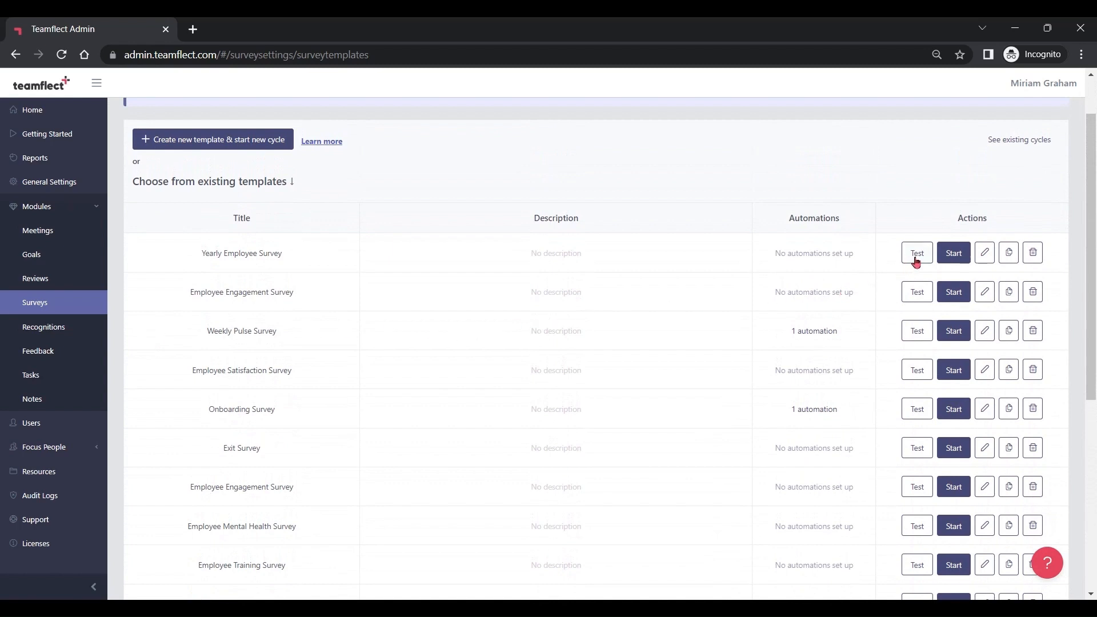
mouse_move(1007, 253)
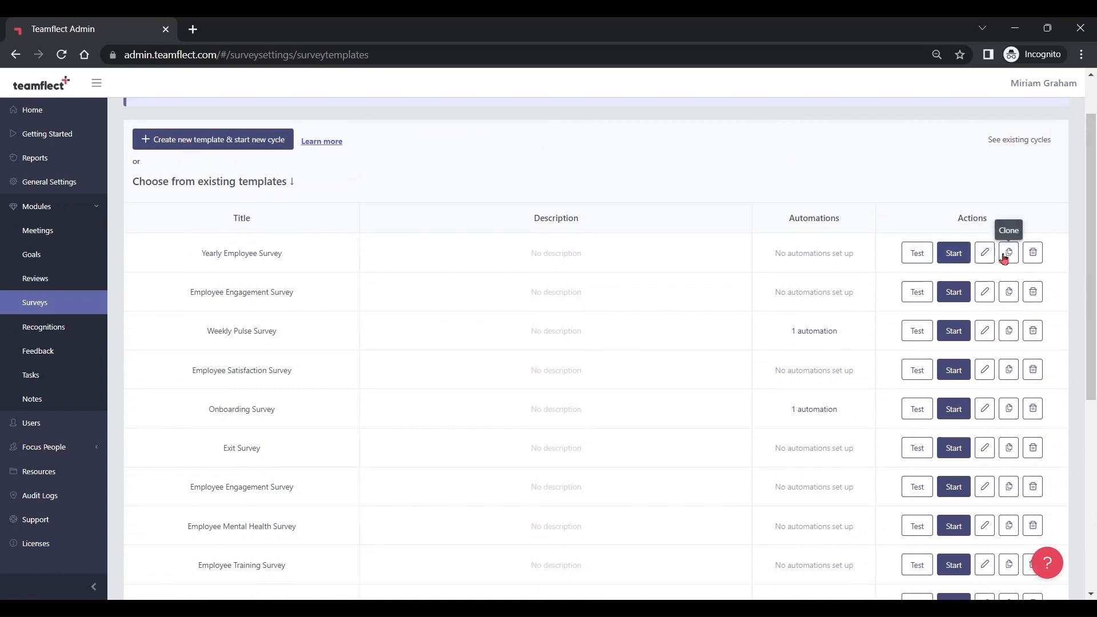
mouse_move(1031, 253)
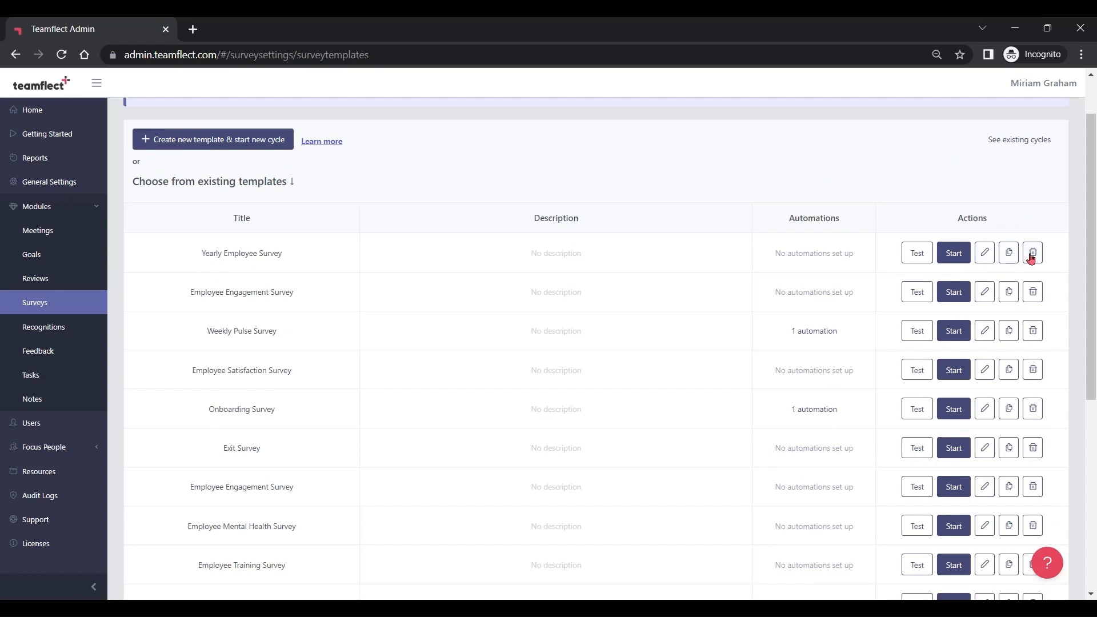
mouse_move(352, 202)
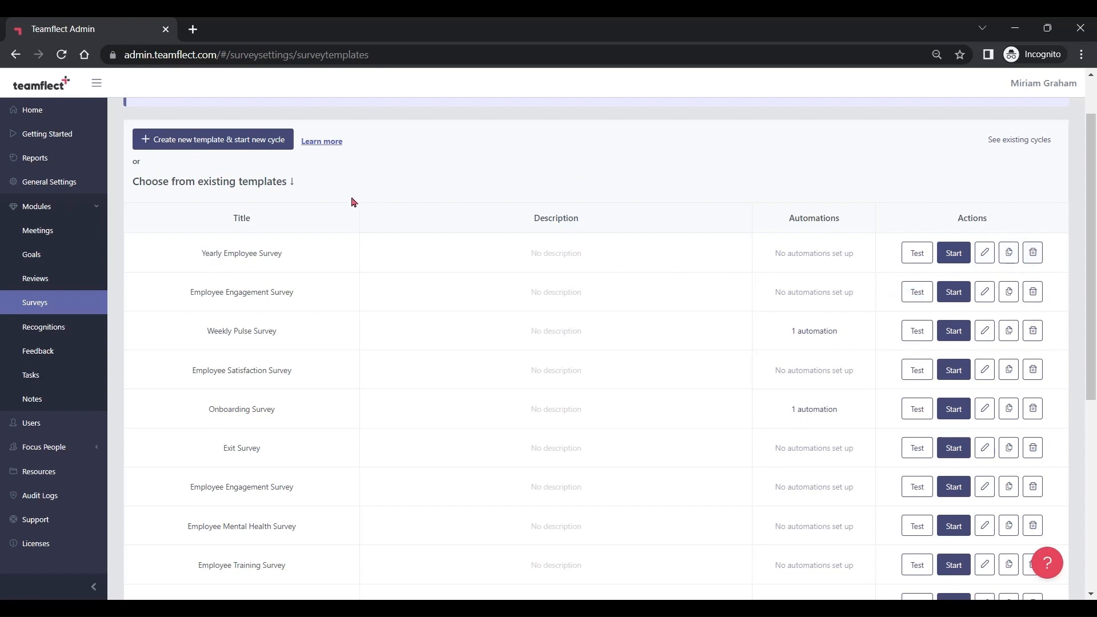
Step: Start a new template and cycle titled 'Training and Development Survey'
left_click(212, 140)
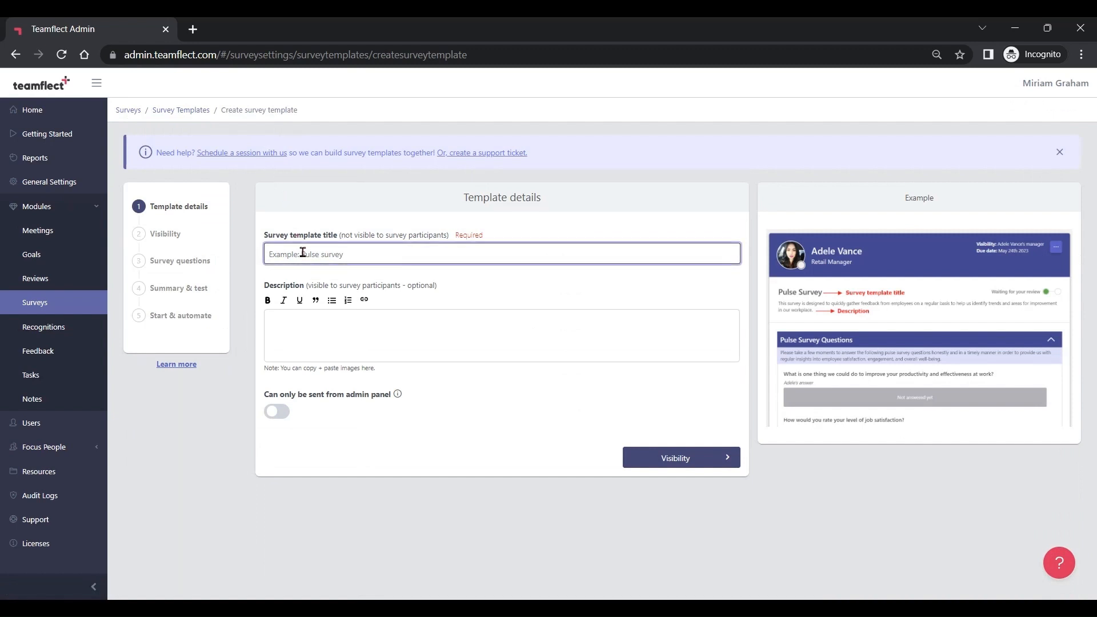
type("Training and Development Survey")
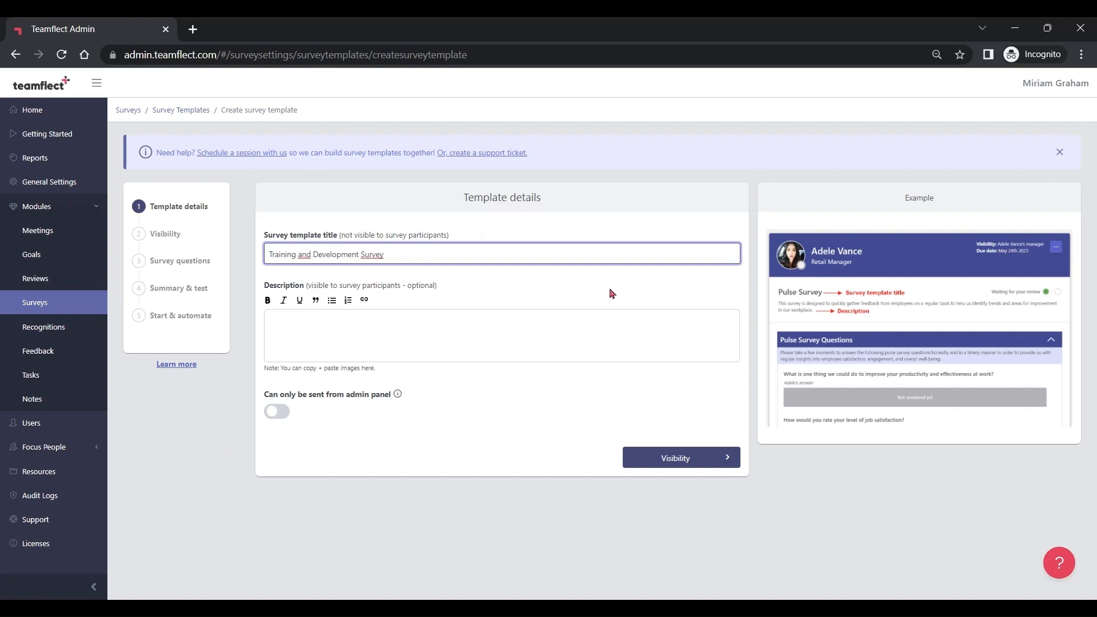
mouse_move(817, 352)
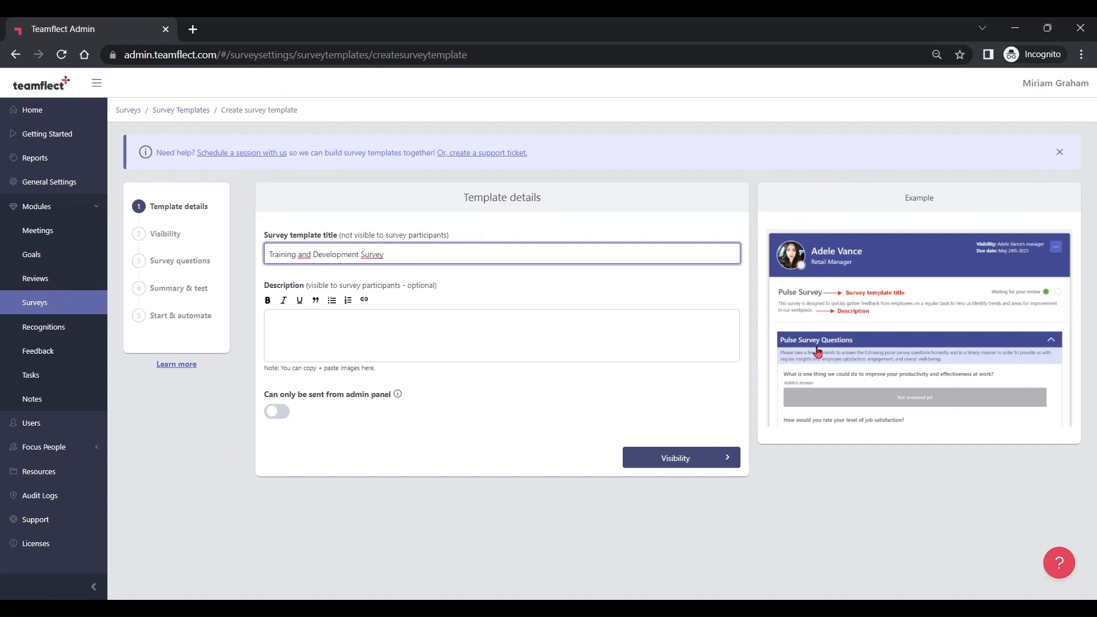
mouse_move(673, 457)
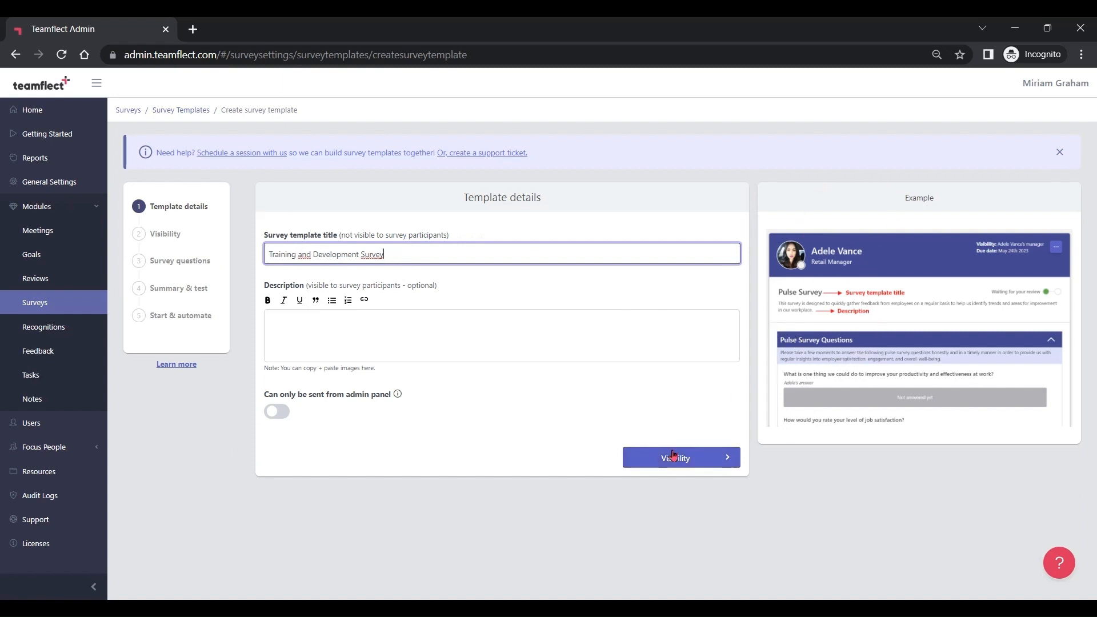
Step: Leave response visibility as admins only, review notification choices, and proceed to survey questions
left_click(679, 457)
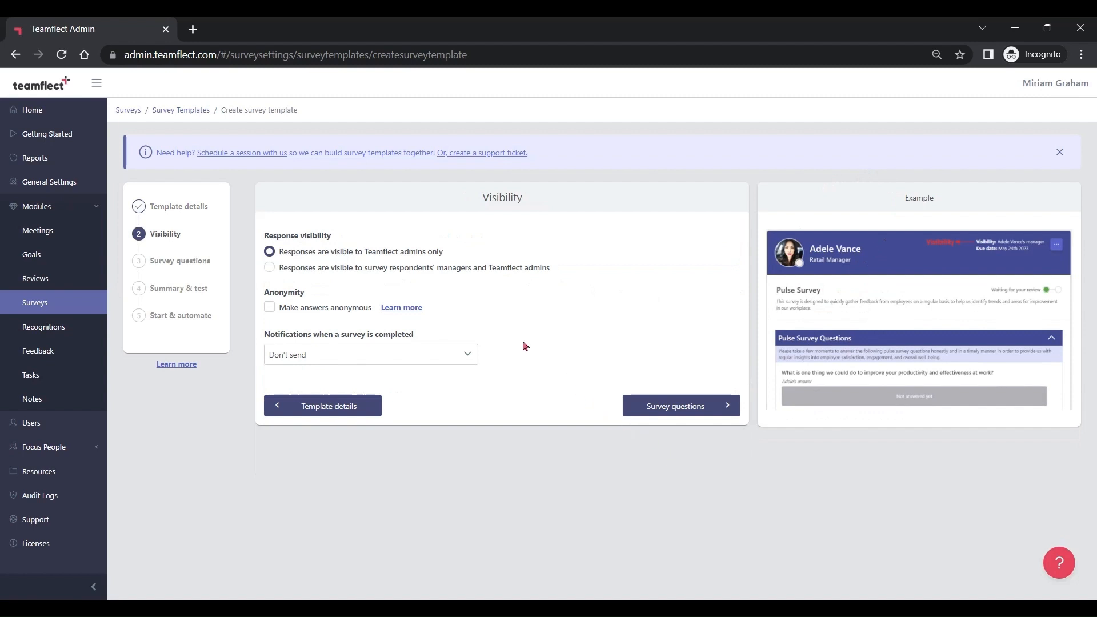
left_click(370, 354)
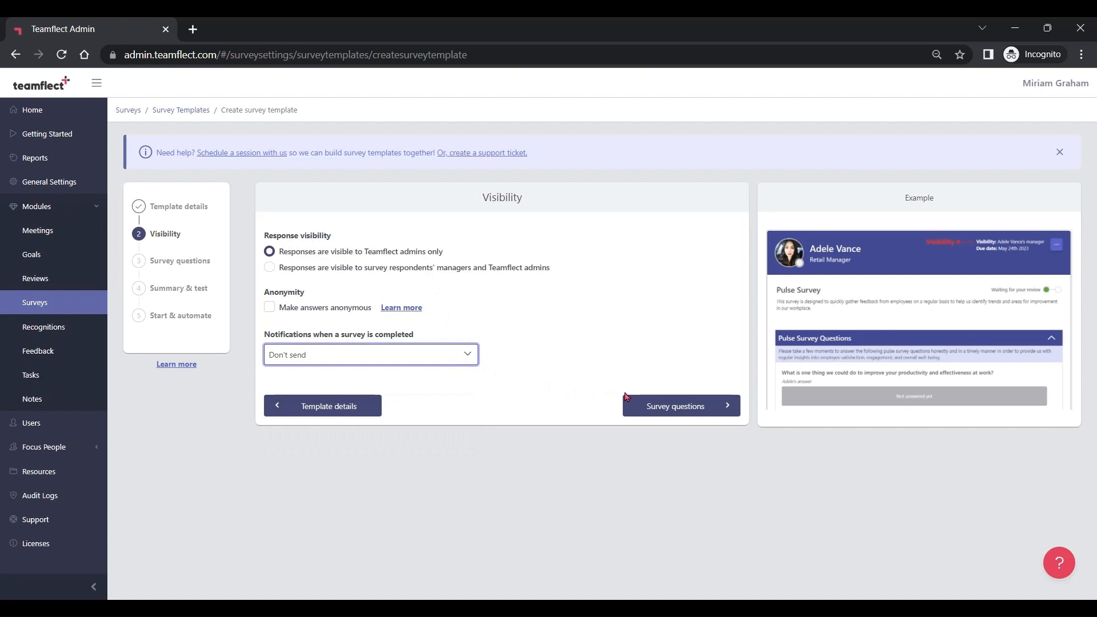
left_click(673, 405)
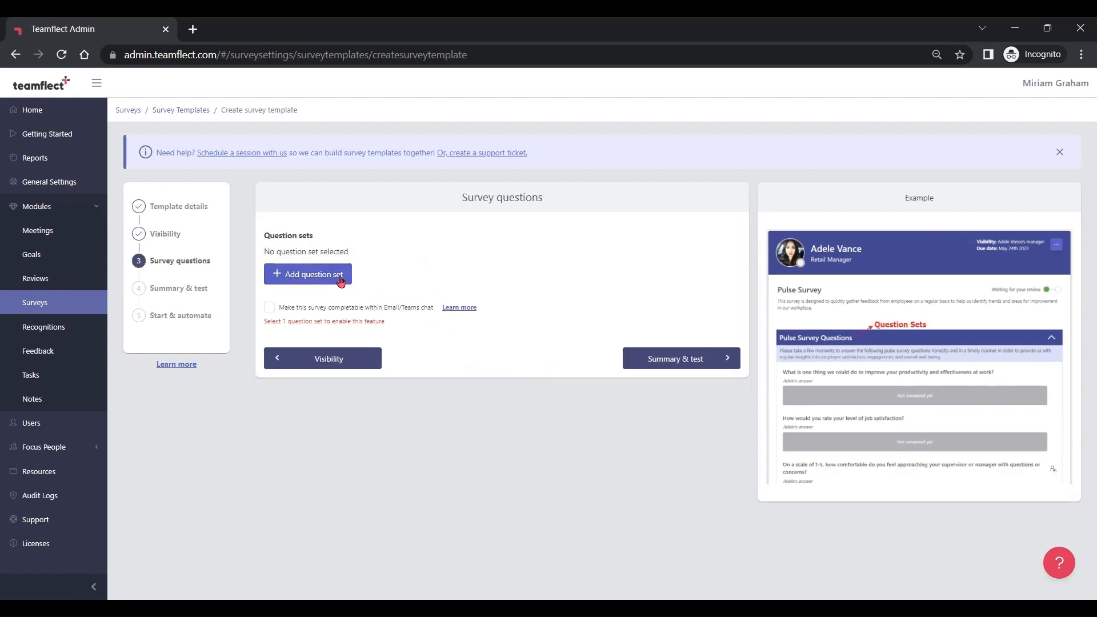
Step: Attach the existing 'Training and Development Survey Questions' set and reach the template summary
left_click(307, 274)
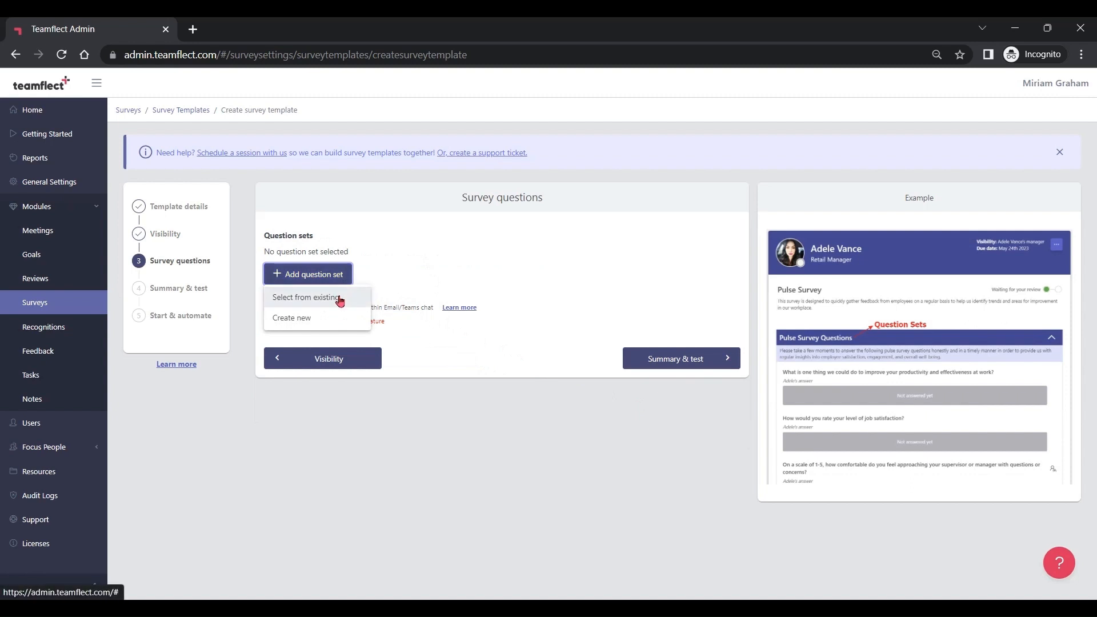
left_click(306, 296)
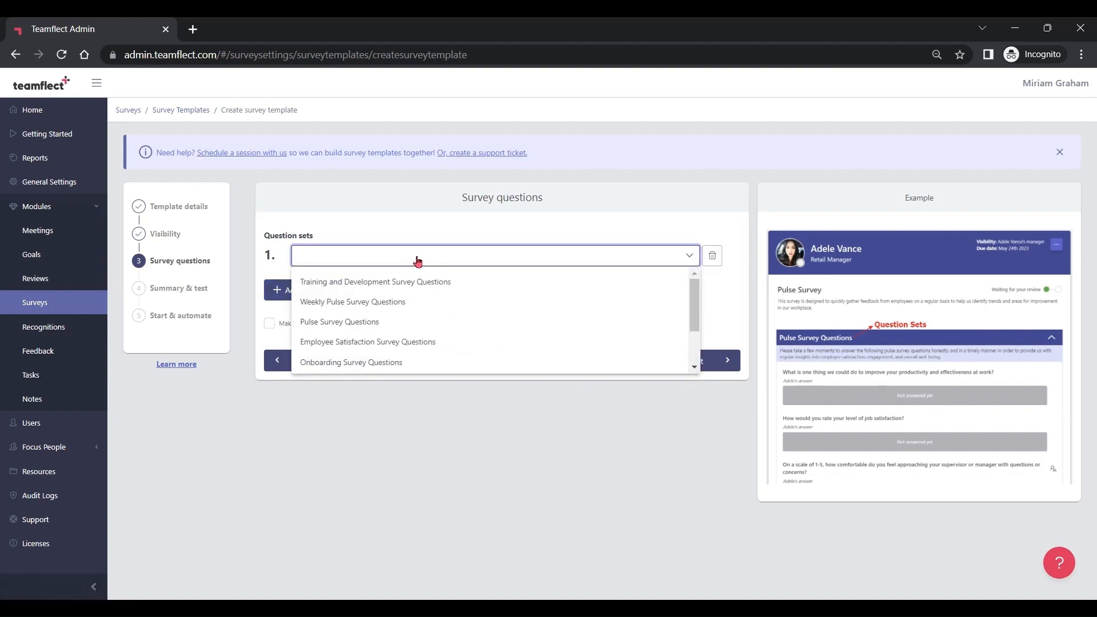
left_click(374, 281)
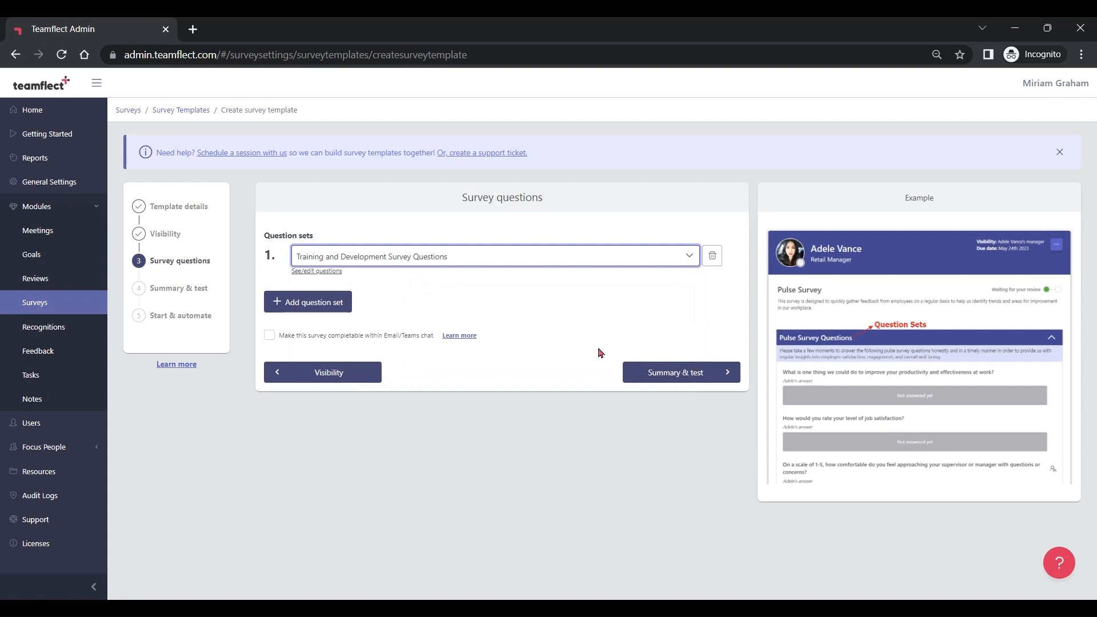
left_click(674, 371)
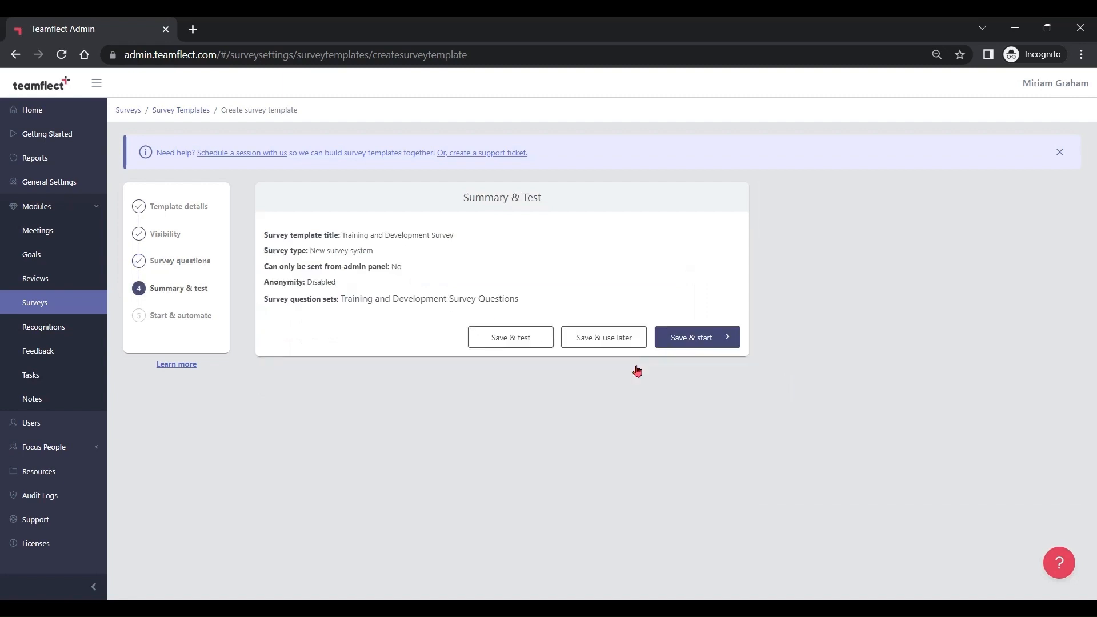
mouse_move(602, 342)
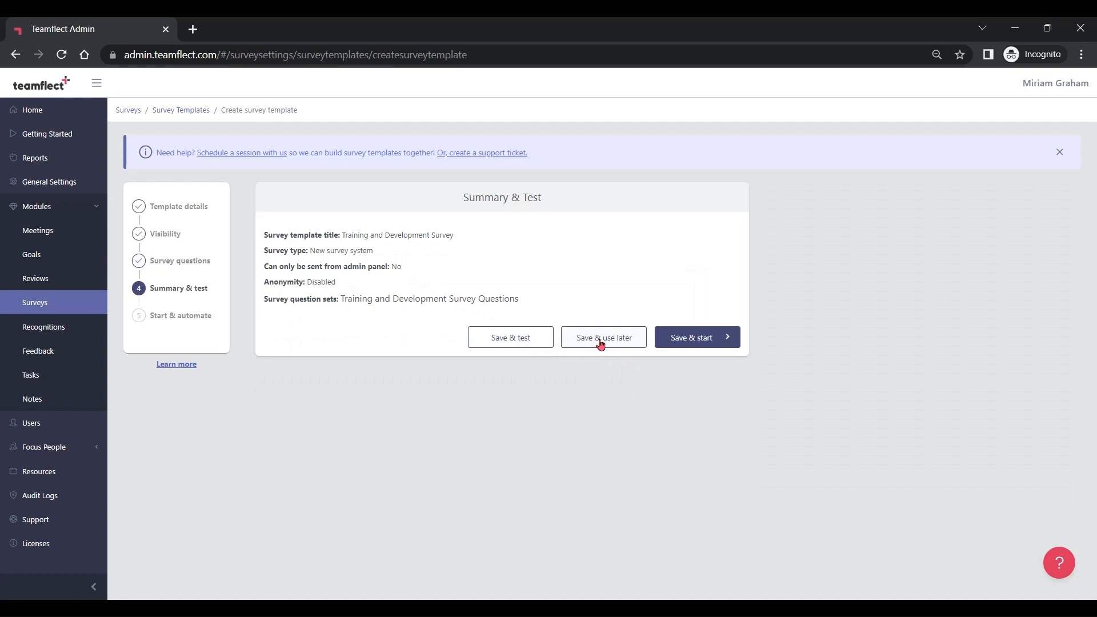
Step: Save the template and start the one-time cycle 'Q2 Training and Development Survey' now
left_click(694, 337)
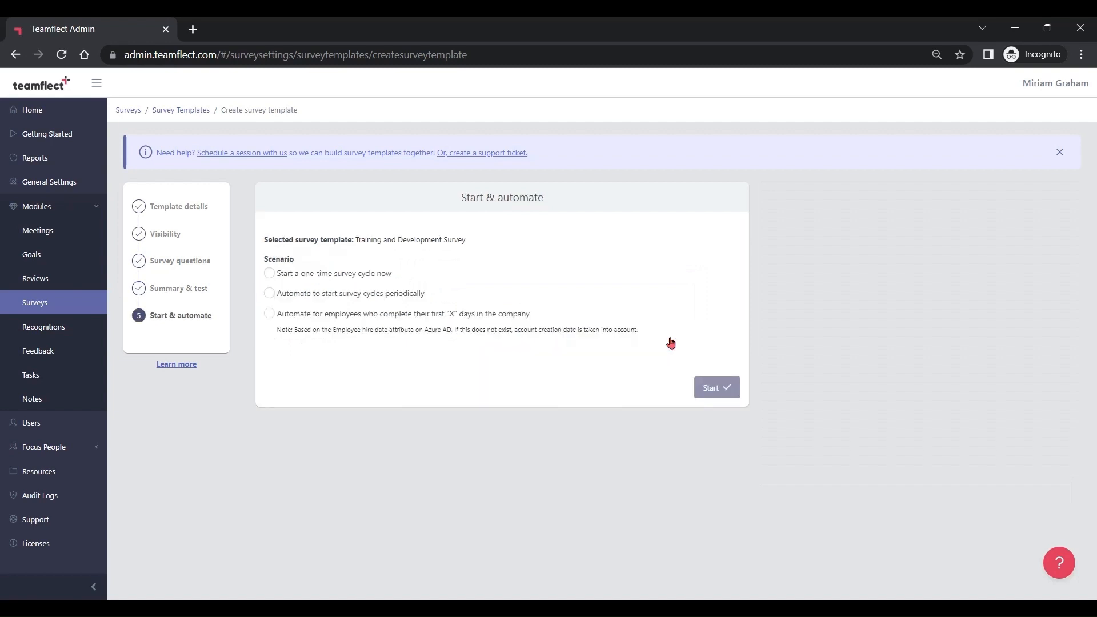
mouse_move(306, 273)
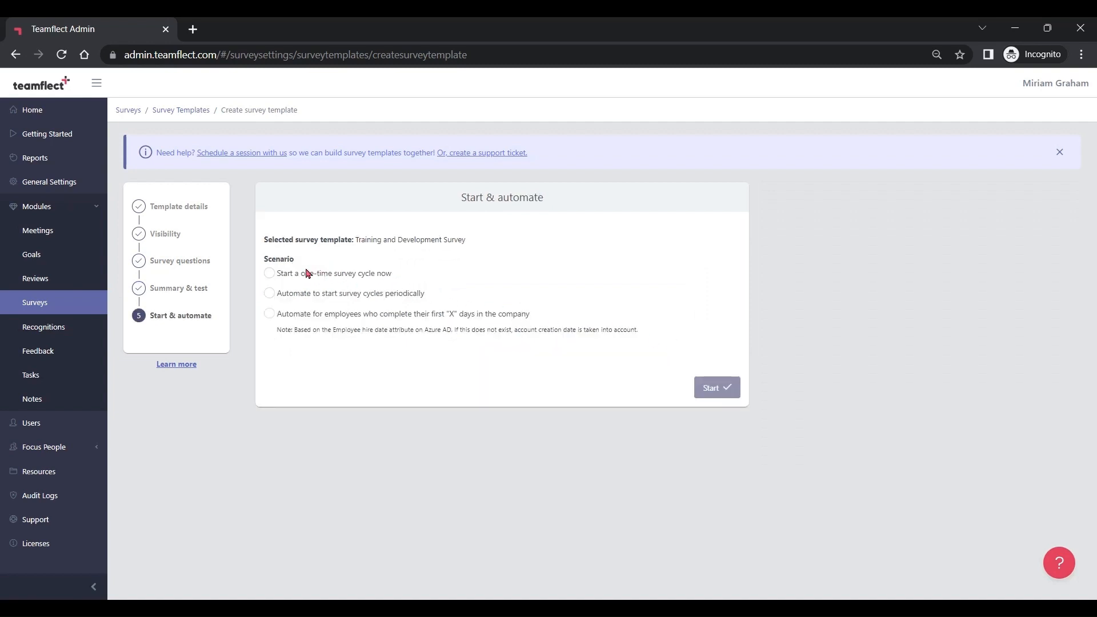
left_click(269, 273)
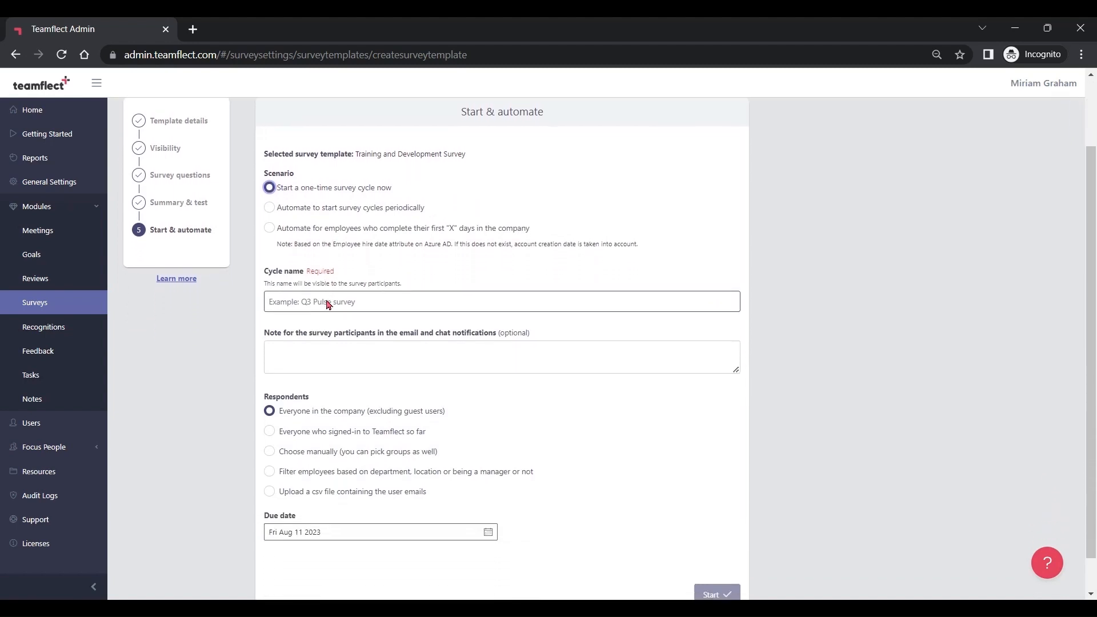
type("Q2")
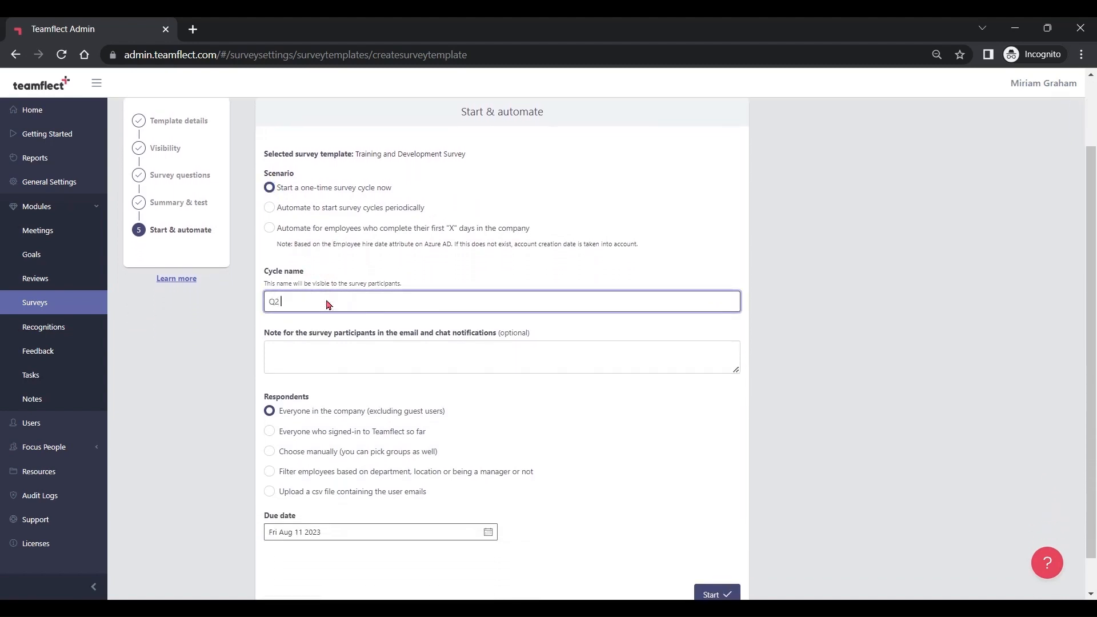
type("Training and Development Survey")
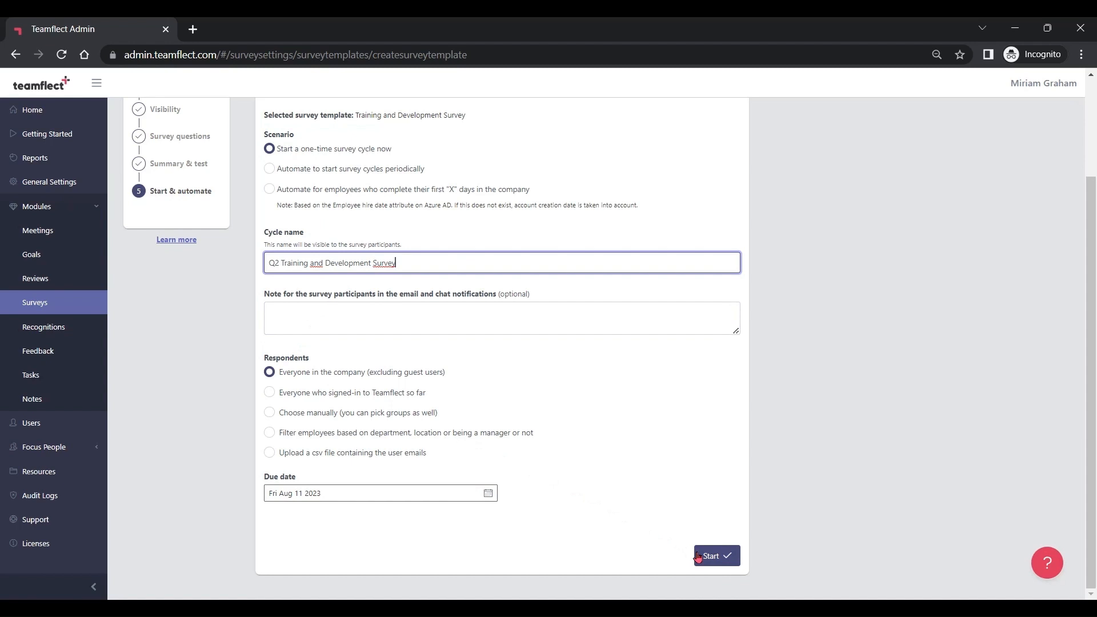
left_click(715, 555)
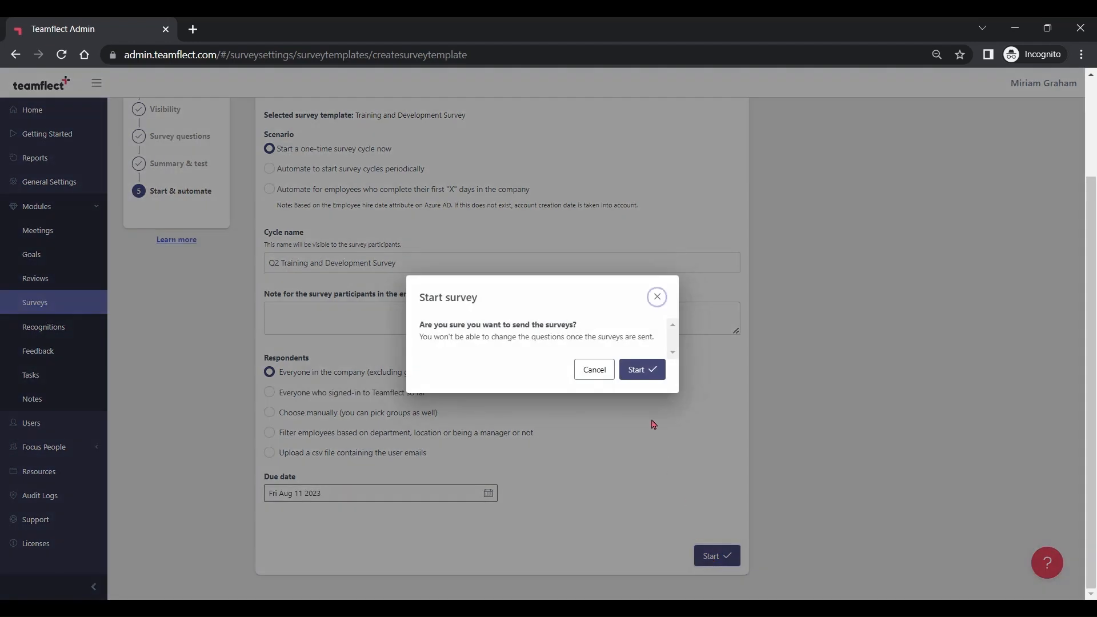
left_click(640, 370)
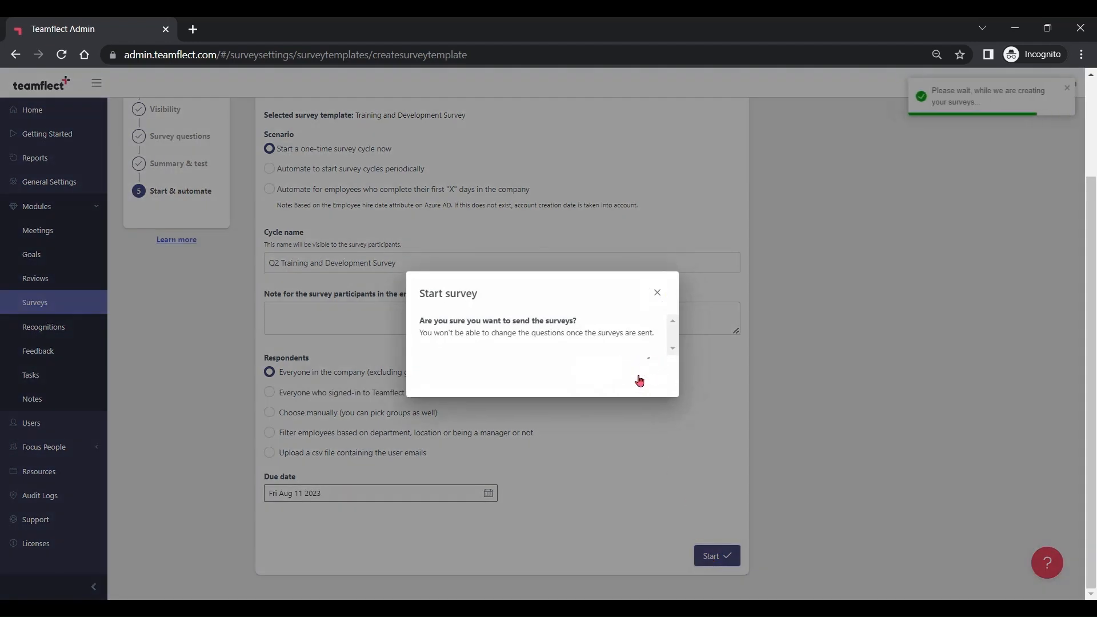